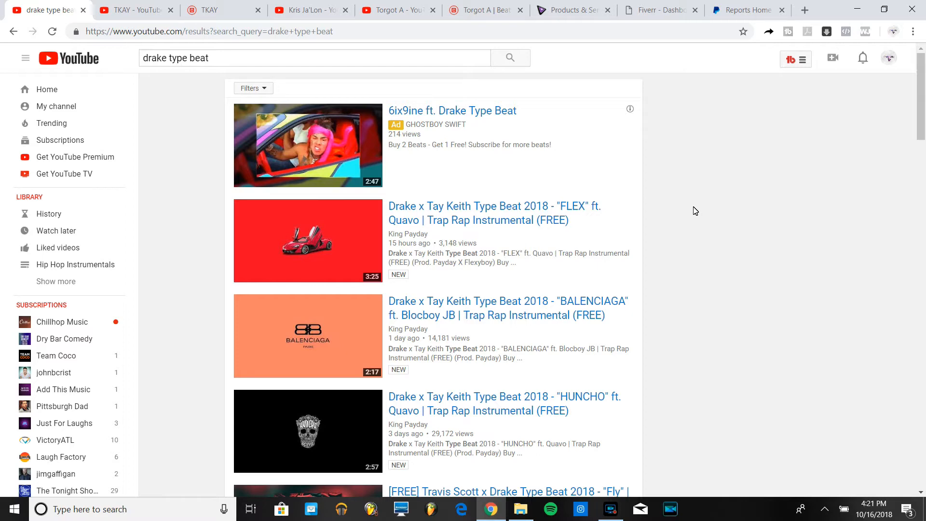
mouse_move(673, 104)
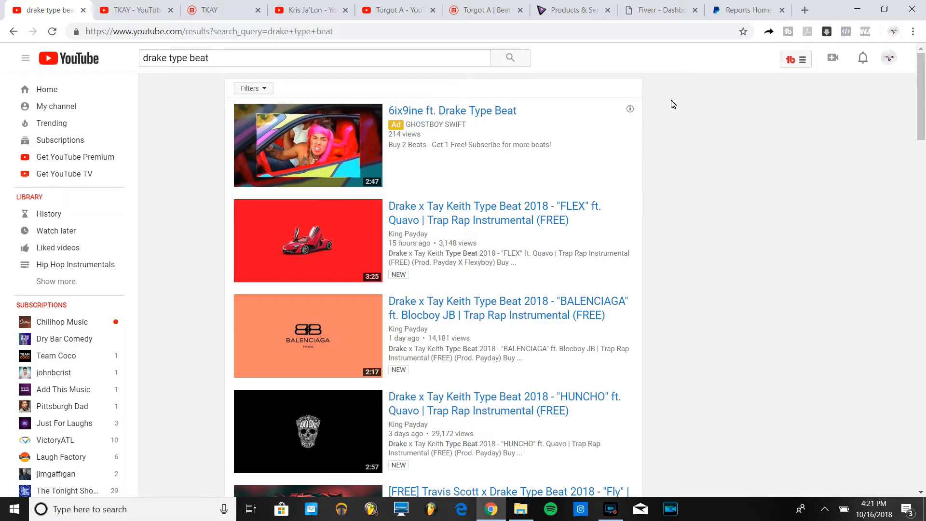
- Review the $17,015.00 commission on the Fiverr dashboard, then go to the omarimc Products & Services page
left_click(660, 10)
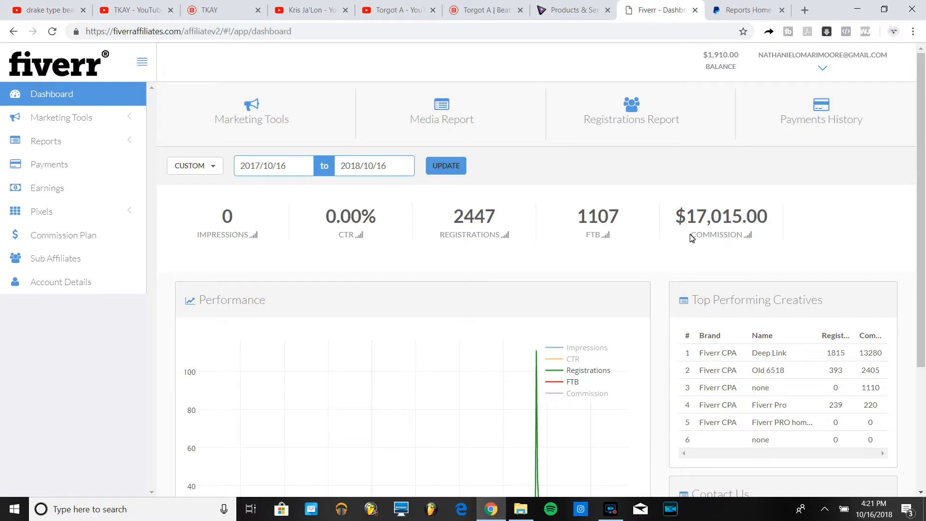
mouse_move(685, 214)
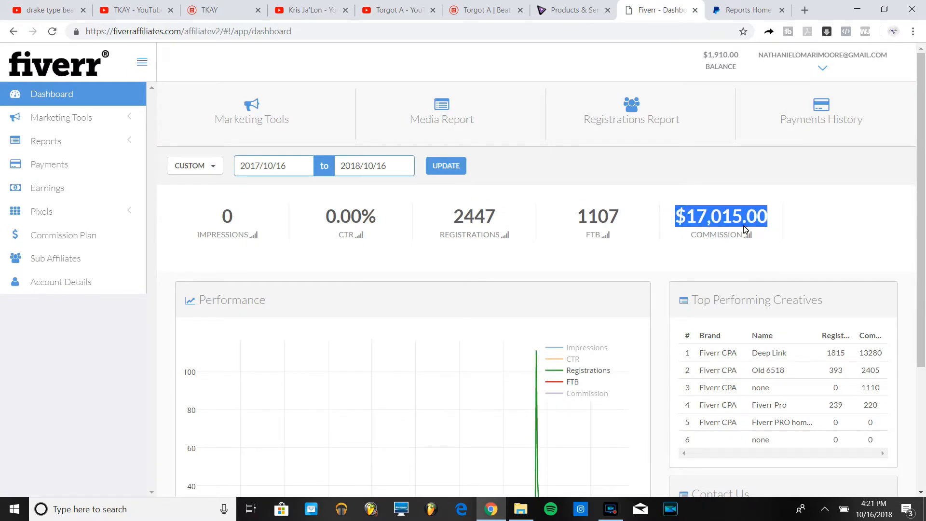
left_click(720, 215)
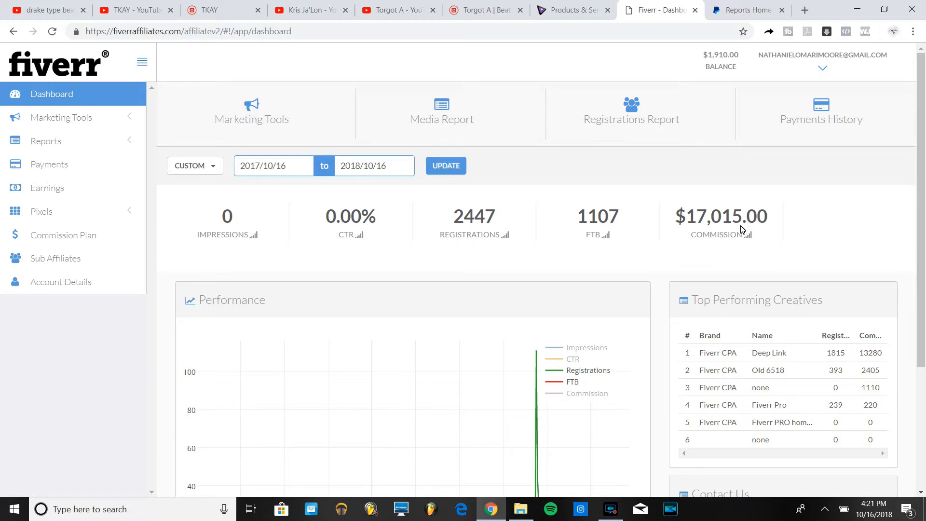
mouse_move(734, 232)
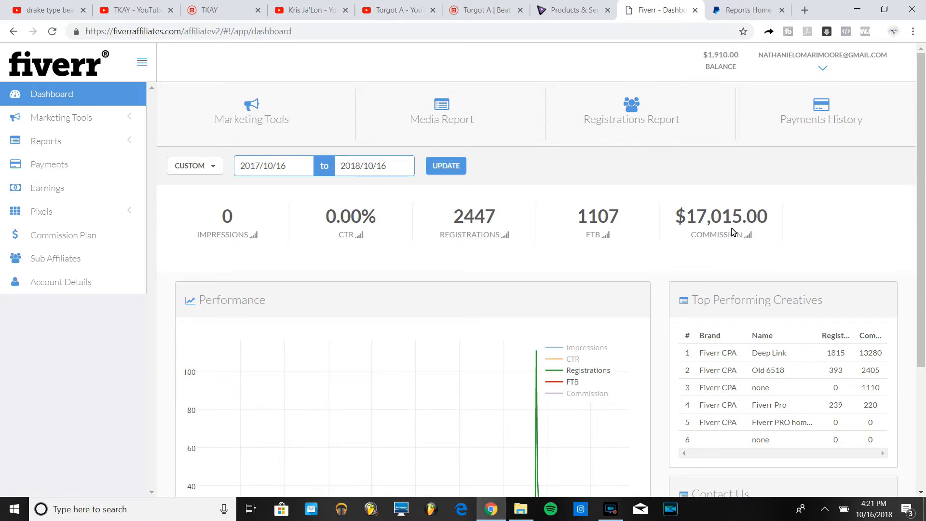
mouse_move(624, 108)
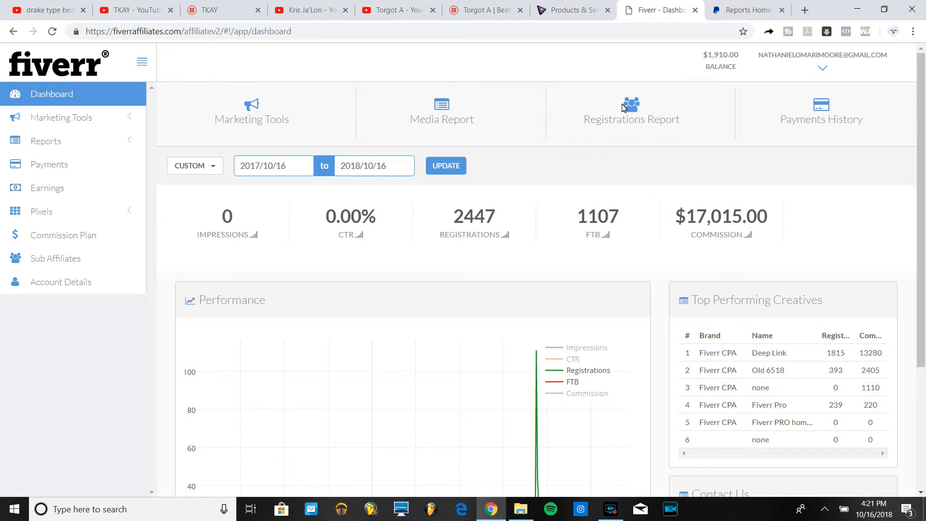
double_click(714, 215)
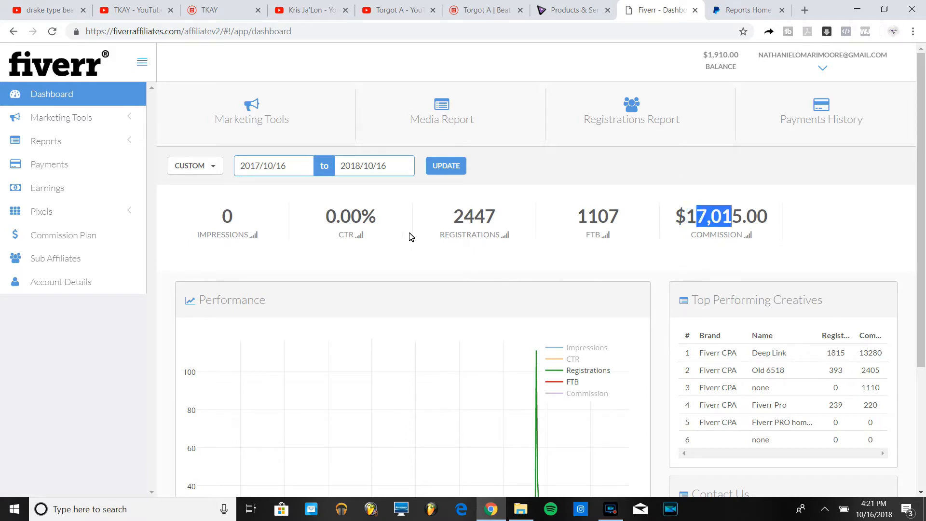
left_click(572, 10)
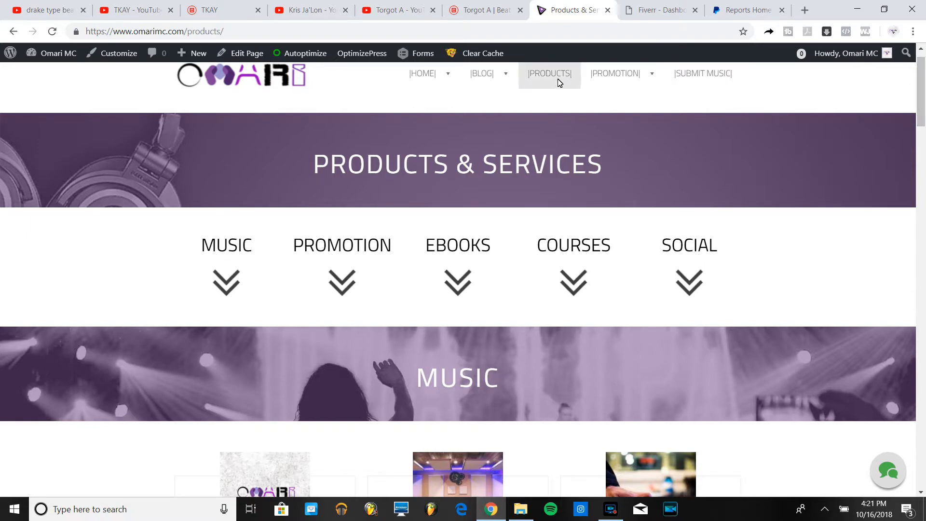
scroll("down", 3)
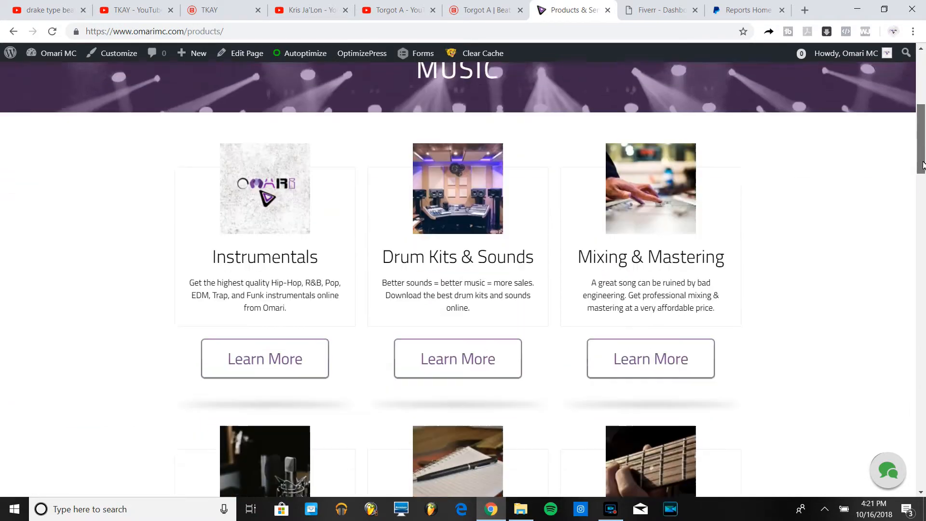
scroll("down", 3)
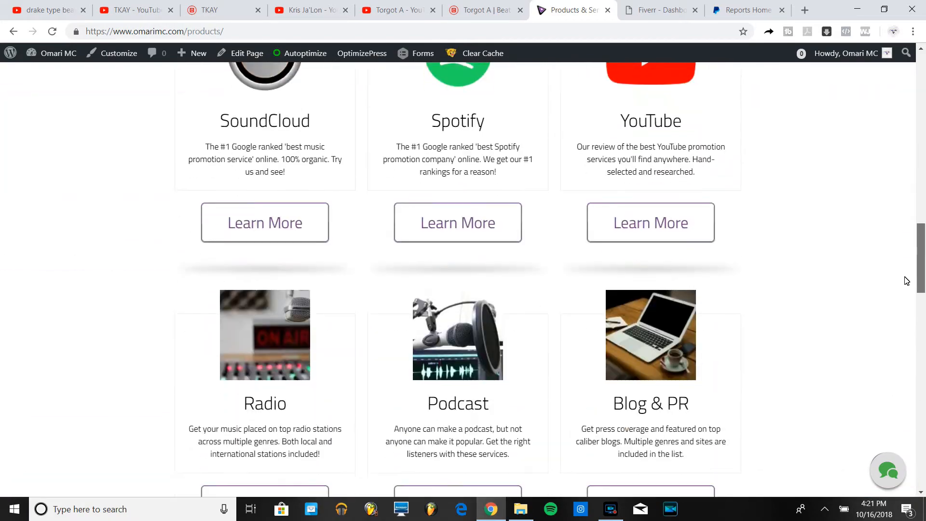
scroll("down", 3)
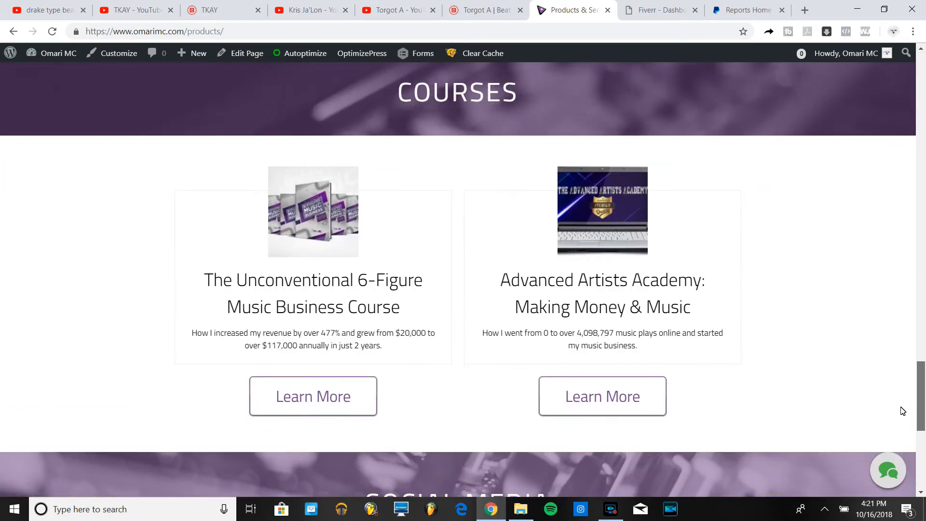
scroll("down", 3)
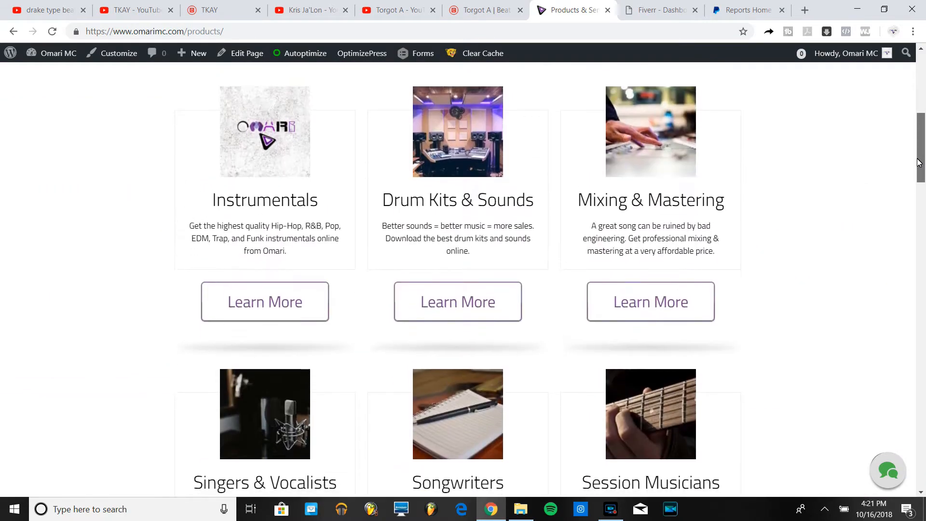
scroll("down", 3)
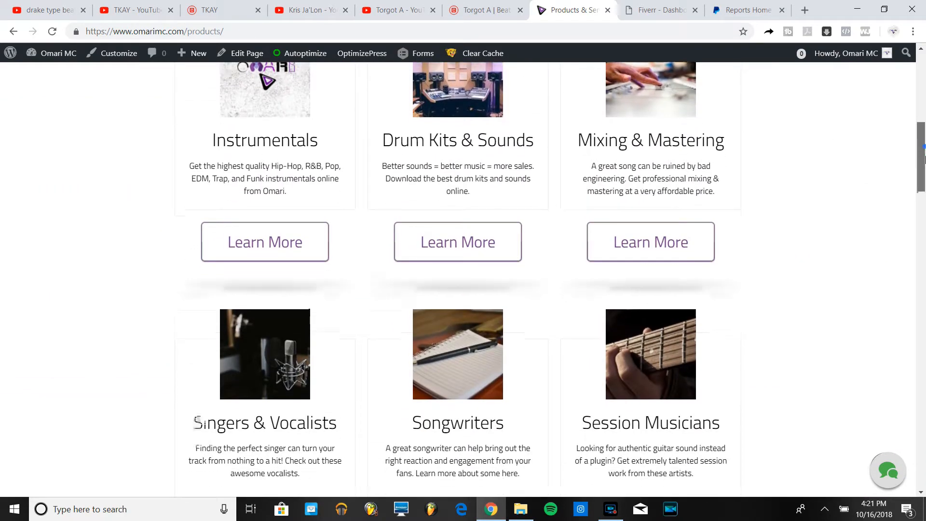
scroll("down", 3)
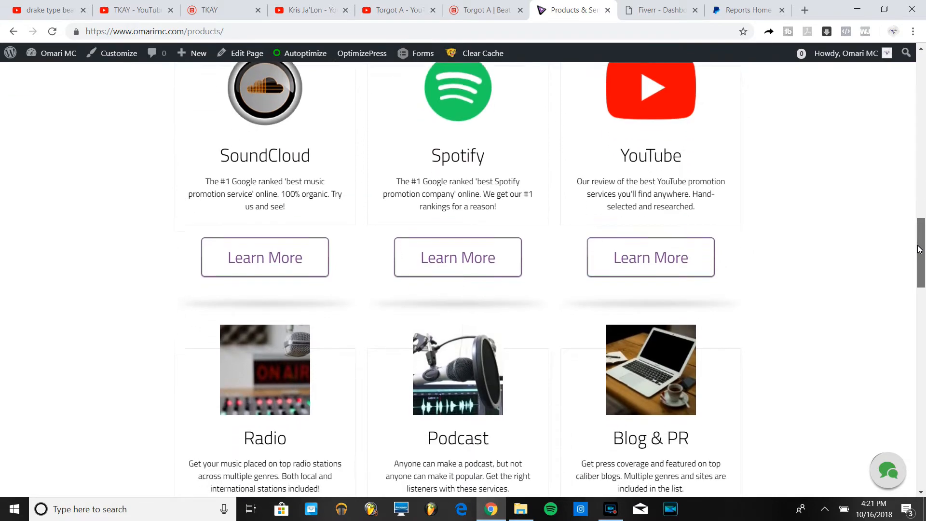
scroll("down", 3)
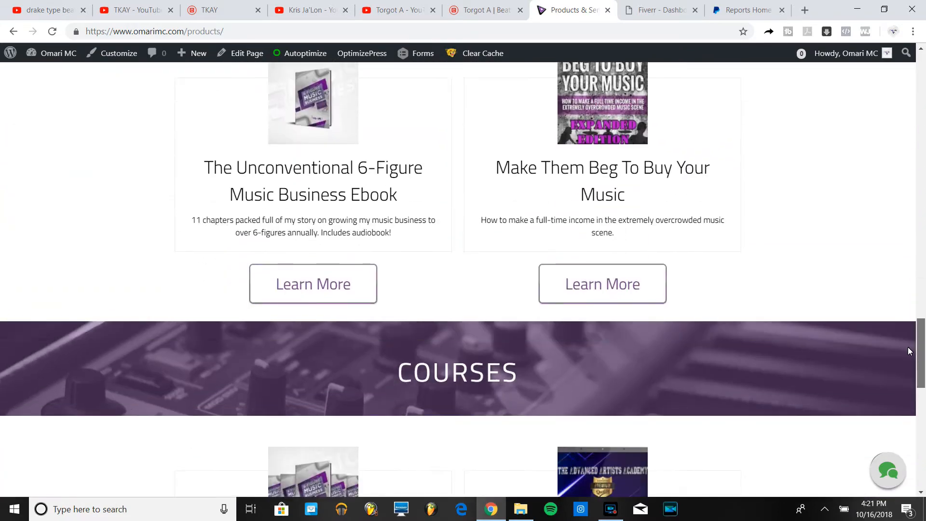
scroll("down", 3)
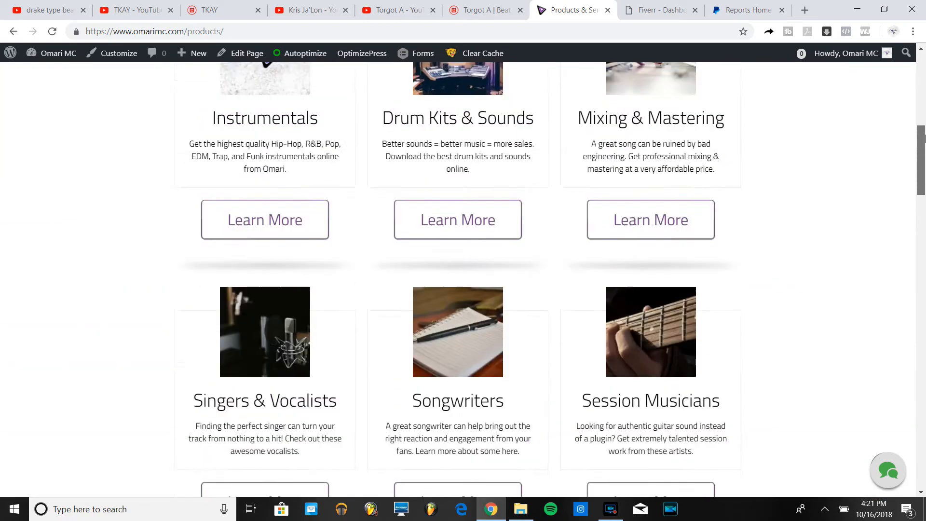
scroll("up", 3)
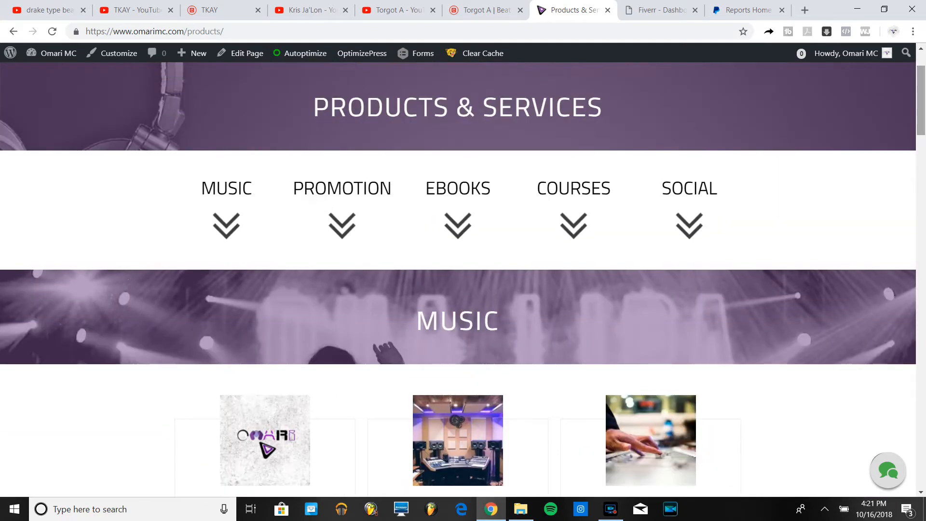
scroll("down", 3)
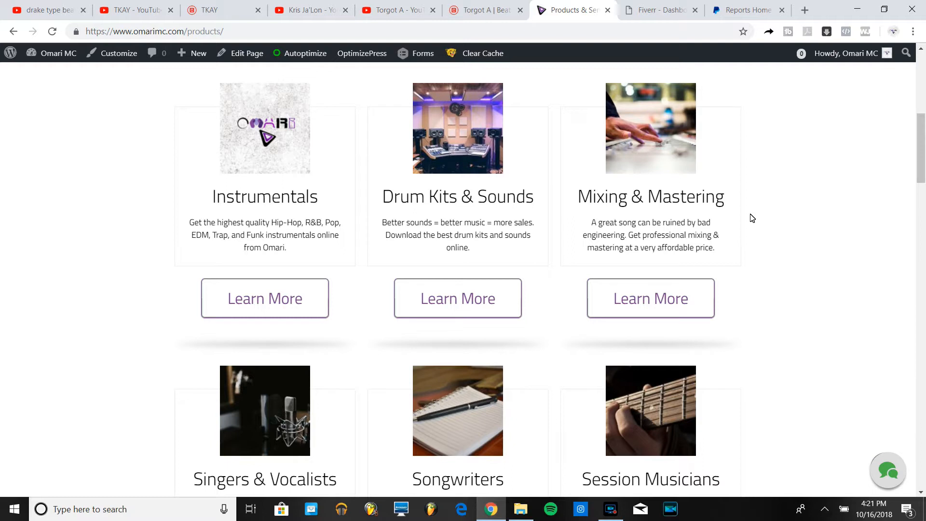
mouse_move(658, 140)
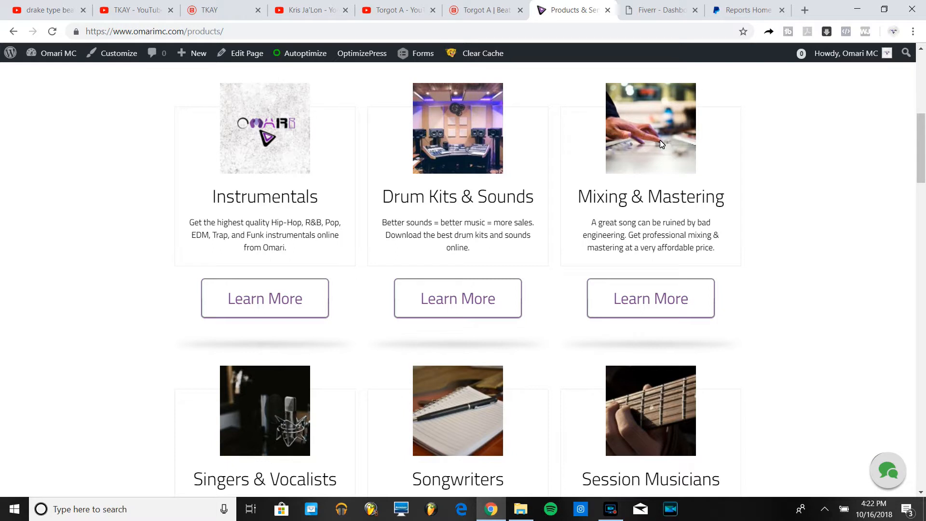
mouse_move(592, 167)
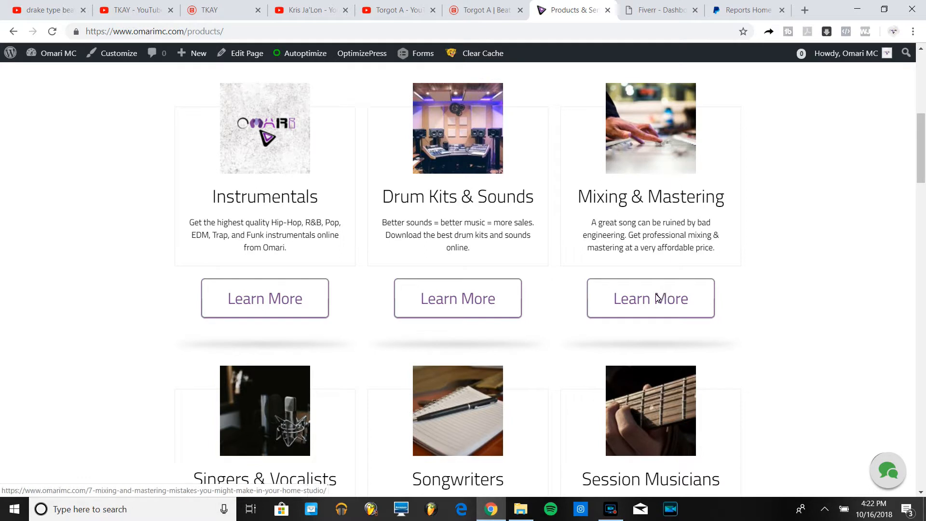
mouse_move(727, 248)
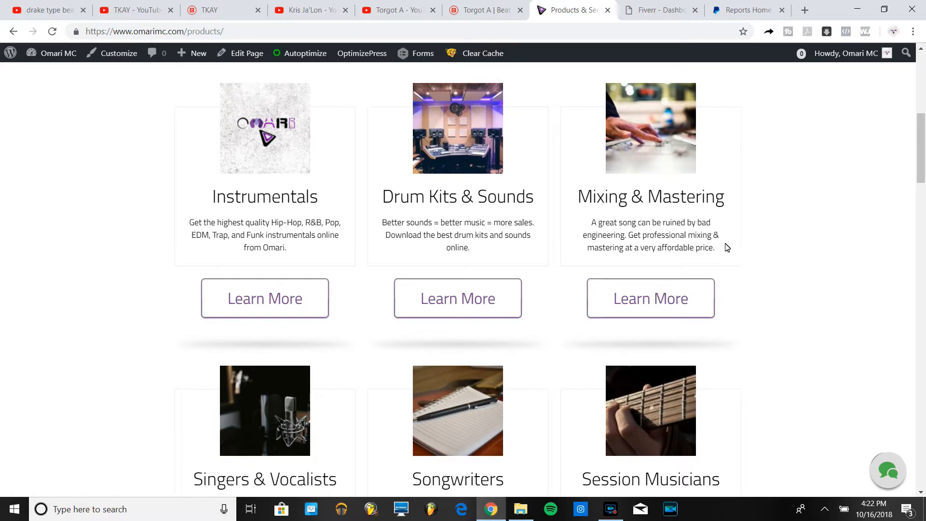
mouse_move(679, 179)
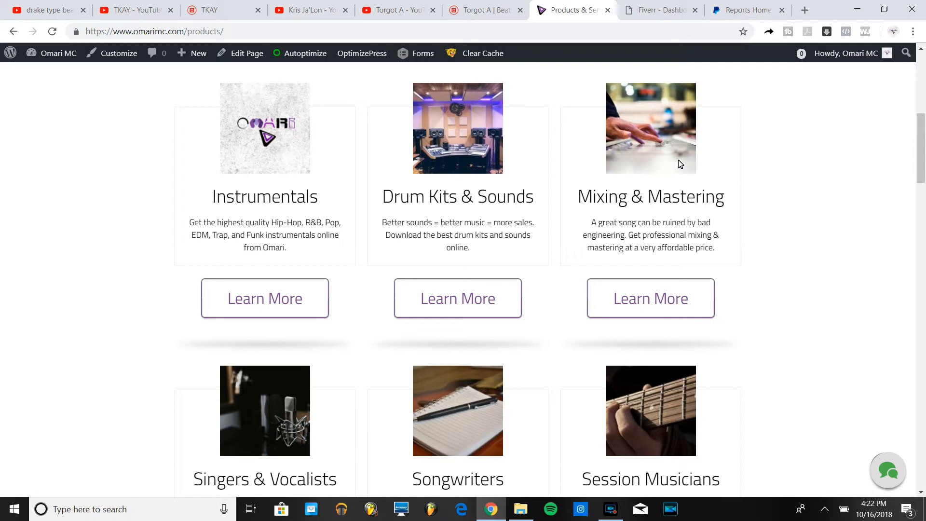
mouse_move(651, 298)
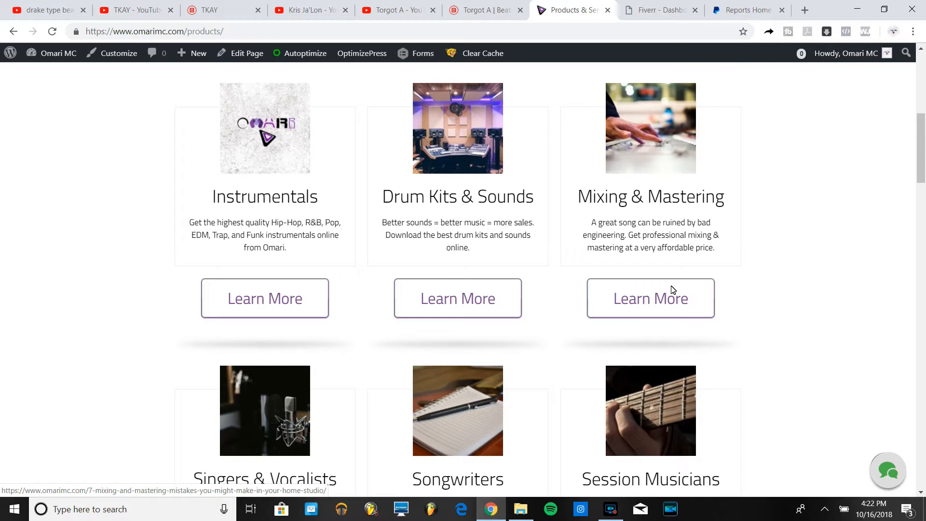
scroll("up", 3)
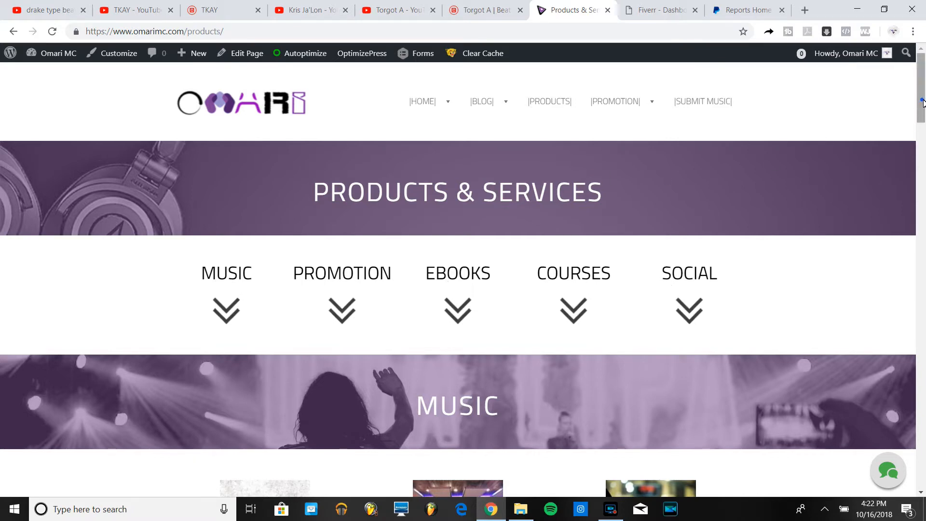
- Browse down the page from session musician services to the SoundCloud, Spotify and YouTube promotion listings
scroll("down", 3)
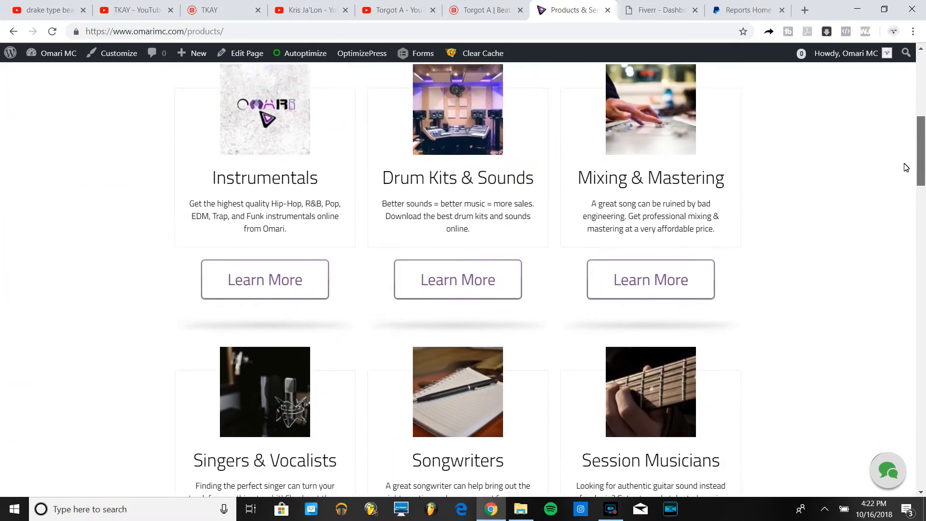
scroll("up", 3)
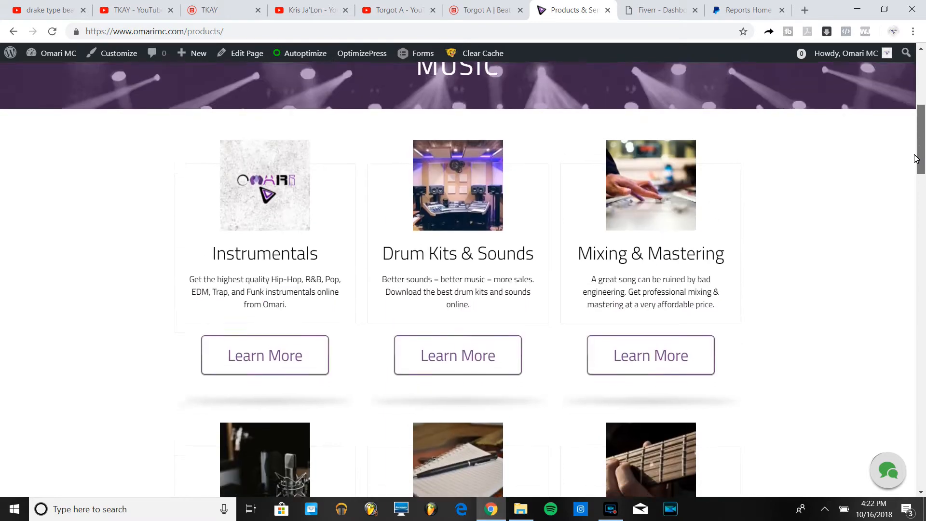
scroll("down", 3)
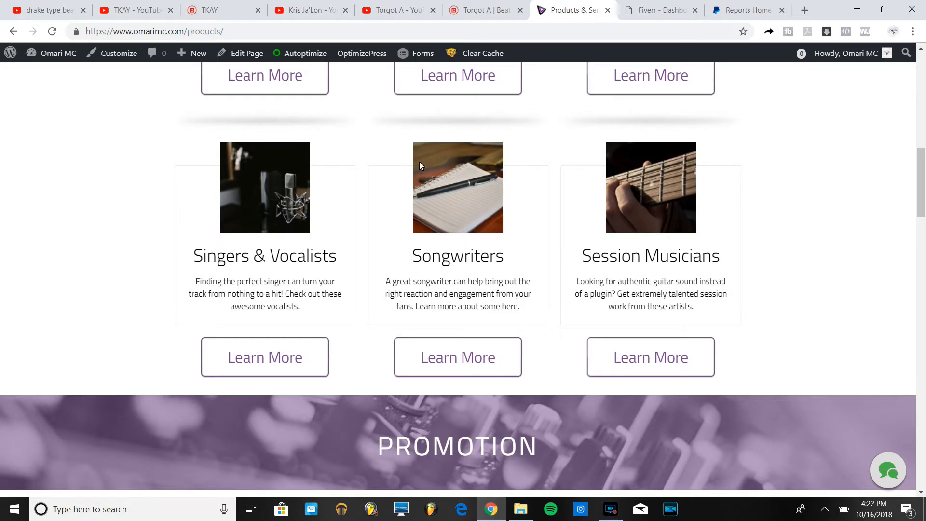
mouse_move(450, 188)
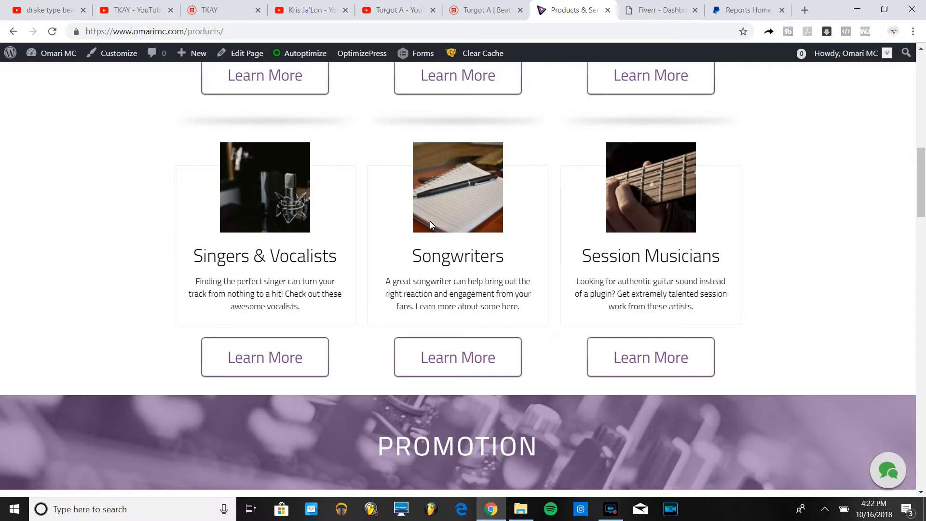
mouse_move(427, 173)
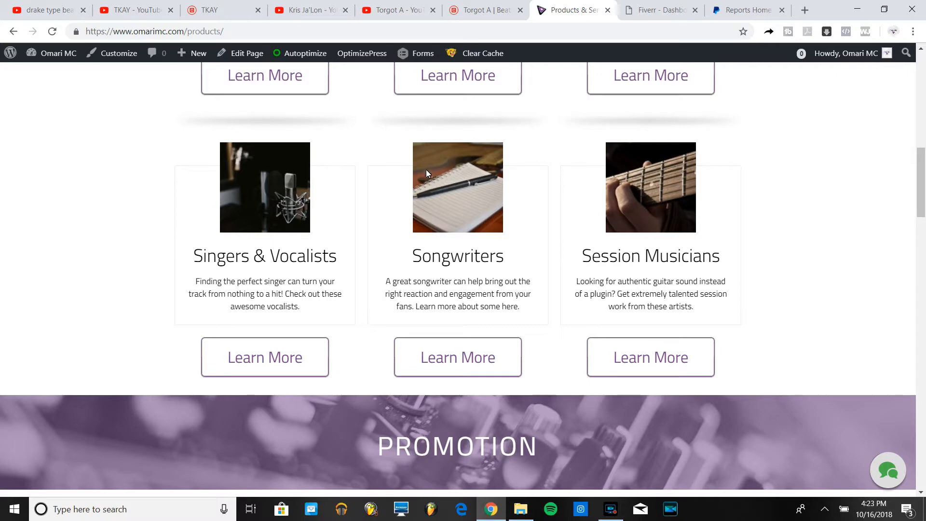
mouse_move(462, 240)
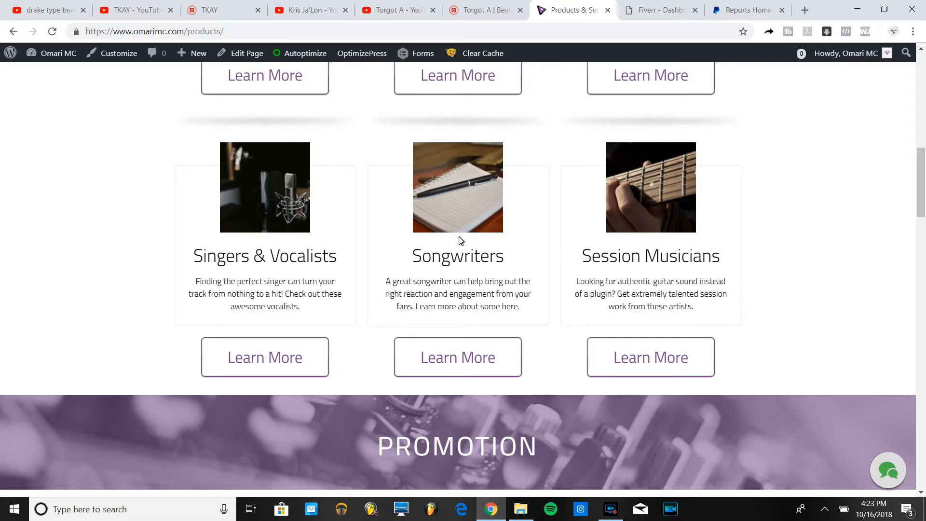
mouse_move(470, 249)
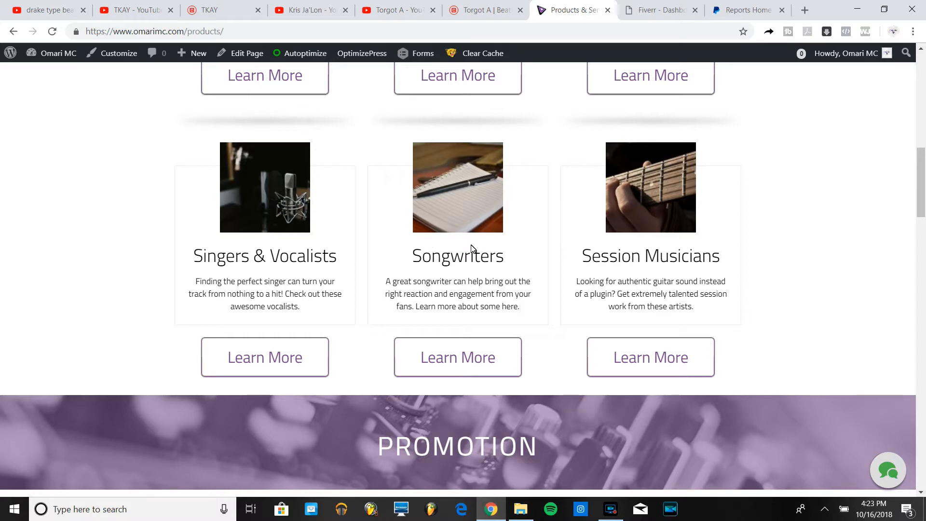
mouse_move(443, 178)
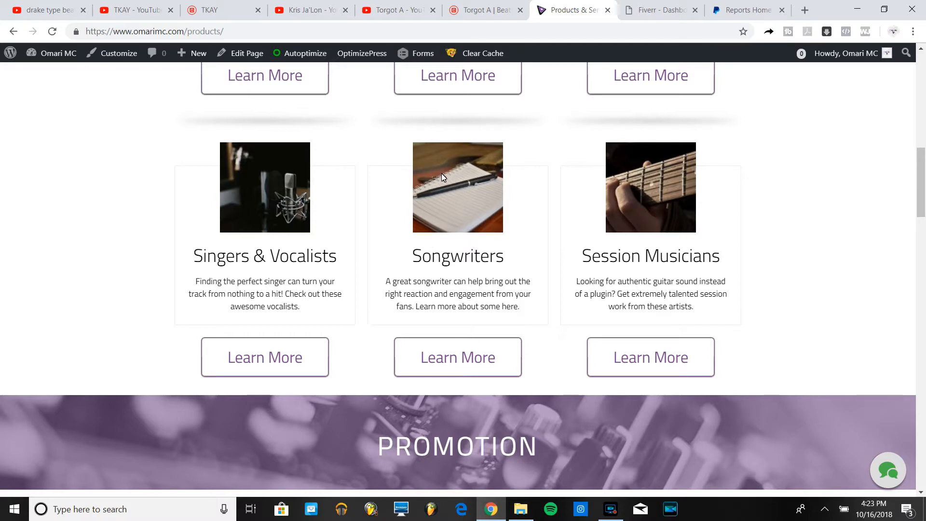
mouse_move(244, 262)
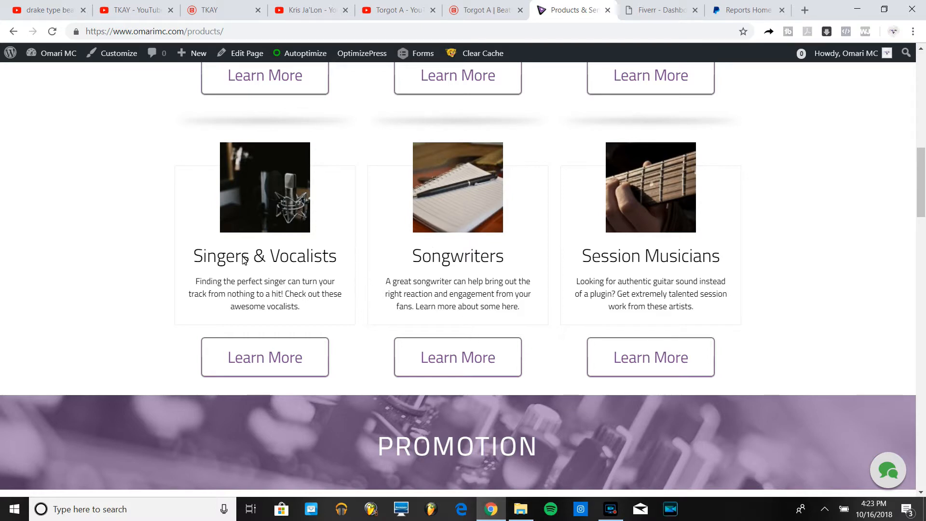
mouse_move(294, 257)
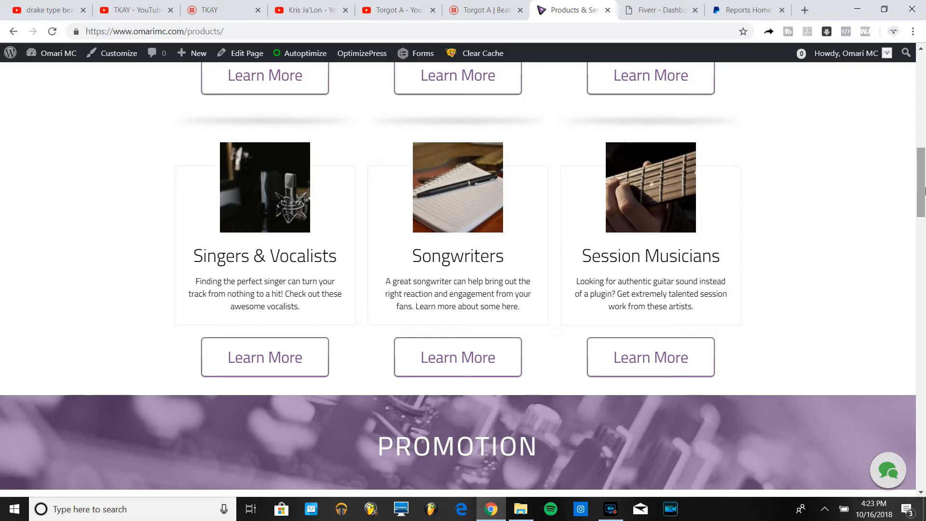
scroll("down", 3)
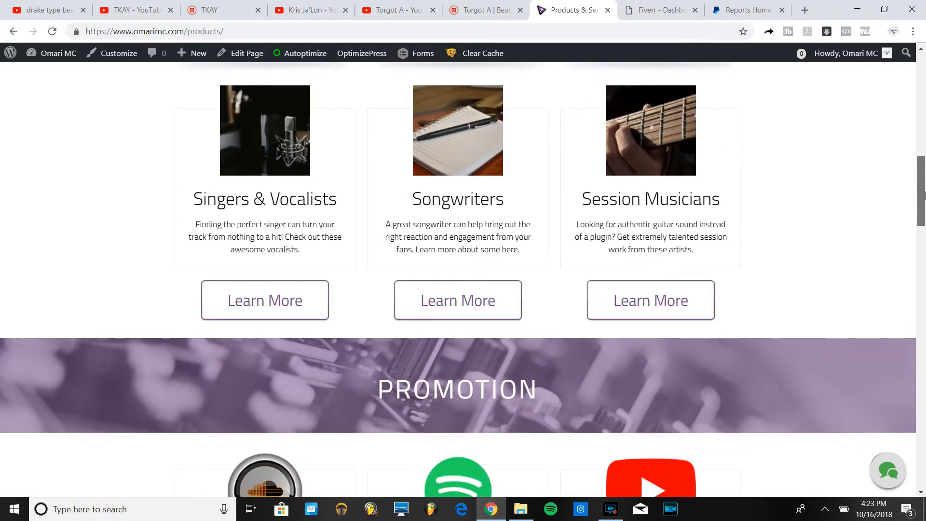
scroll("down", 3)
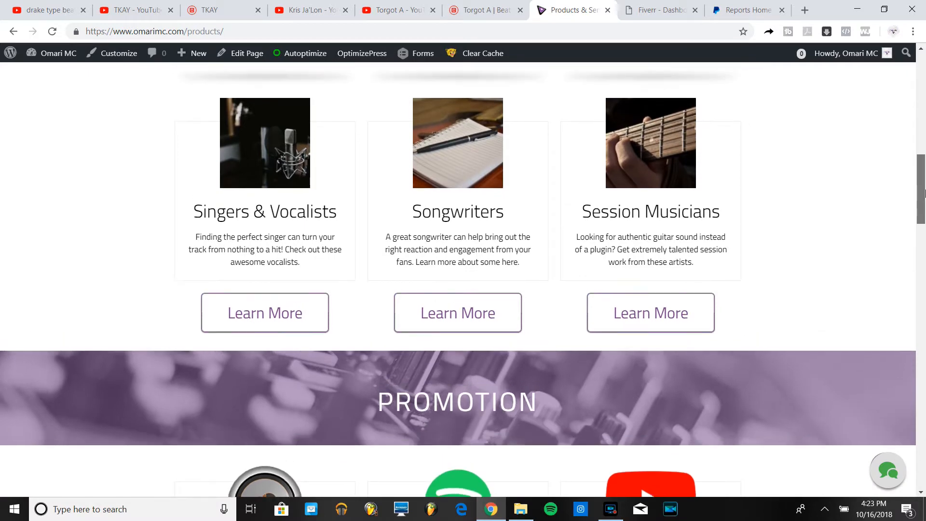
scroll("down", 3)
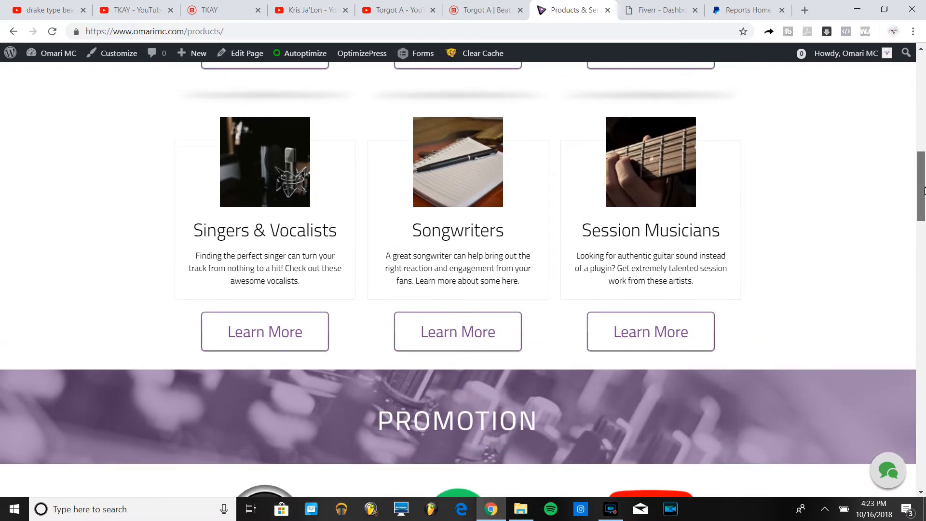
scroll("down", 3)
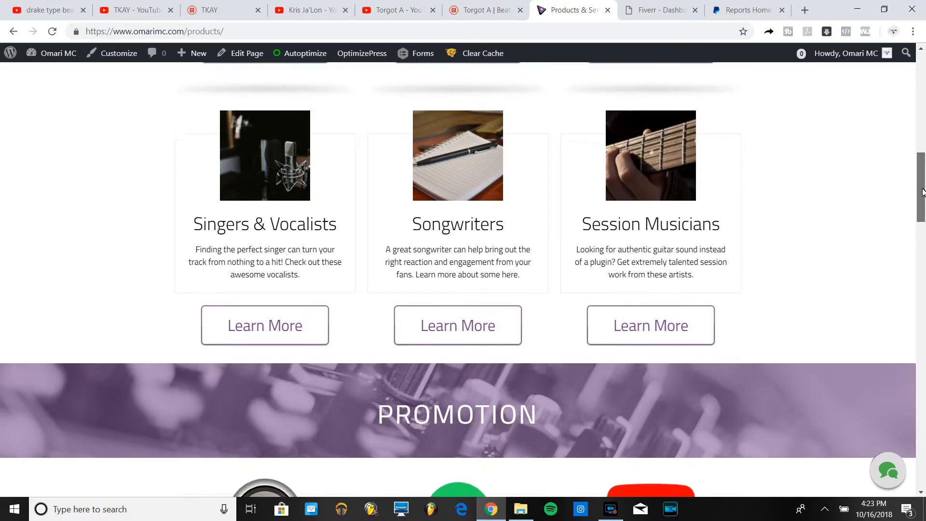
scroll("down", 3)
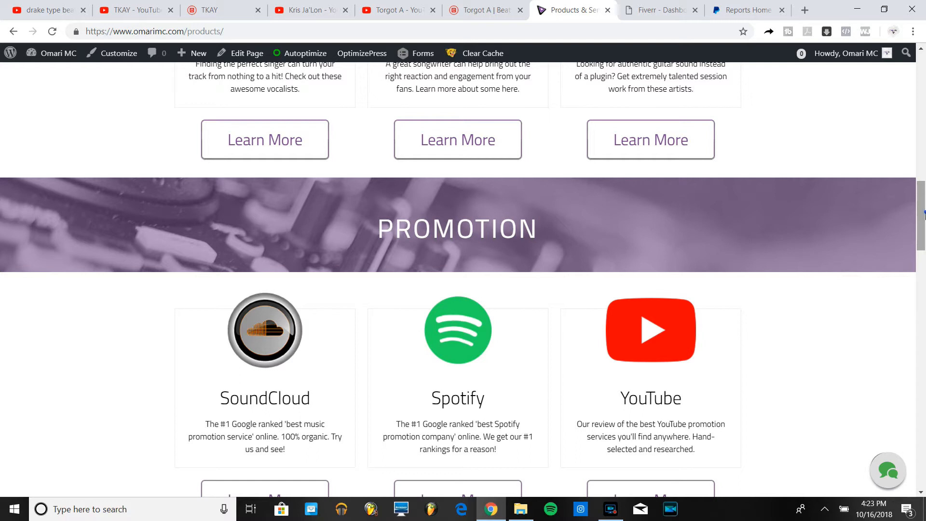
- Return to the top of the products page
scroll("up", 3)
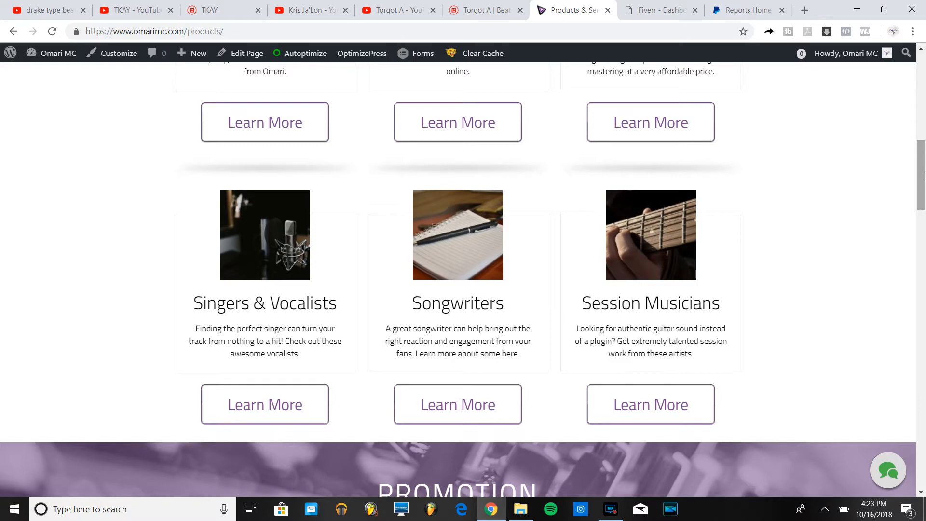
scroll("up", 3)
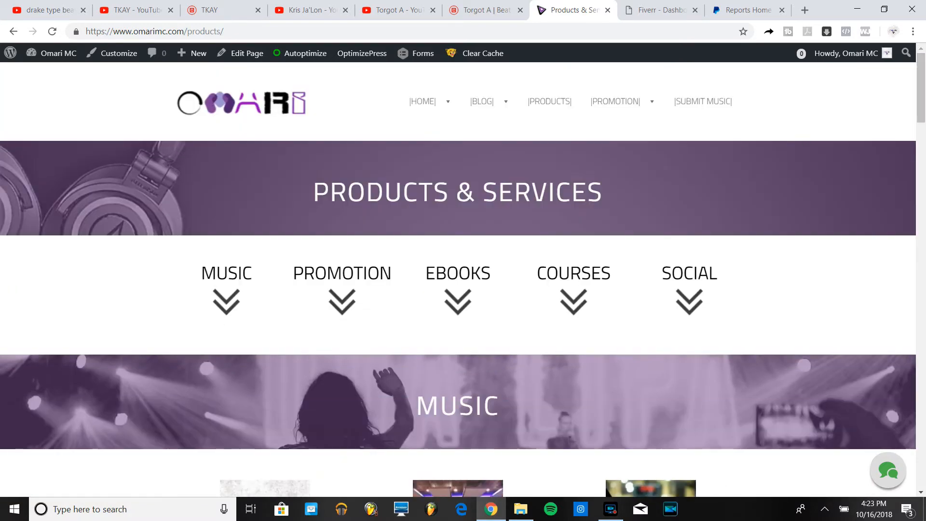
- Show the Fiverr affiliate dashboard with 2,447 registrations and $17,015.00 commission
left_click(659, 10)
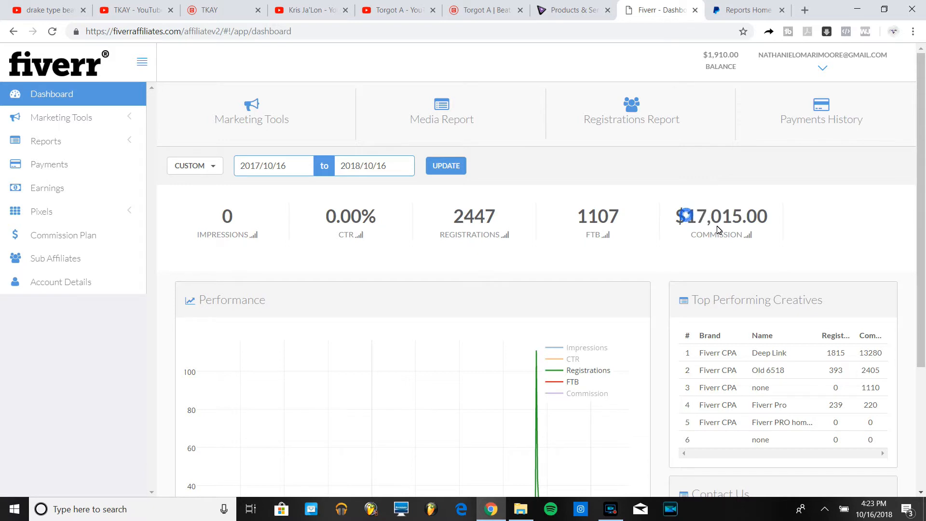
mouse_move(744, 17)
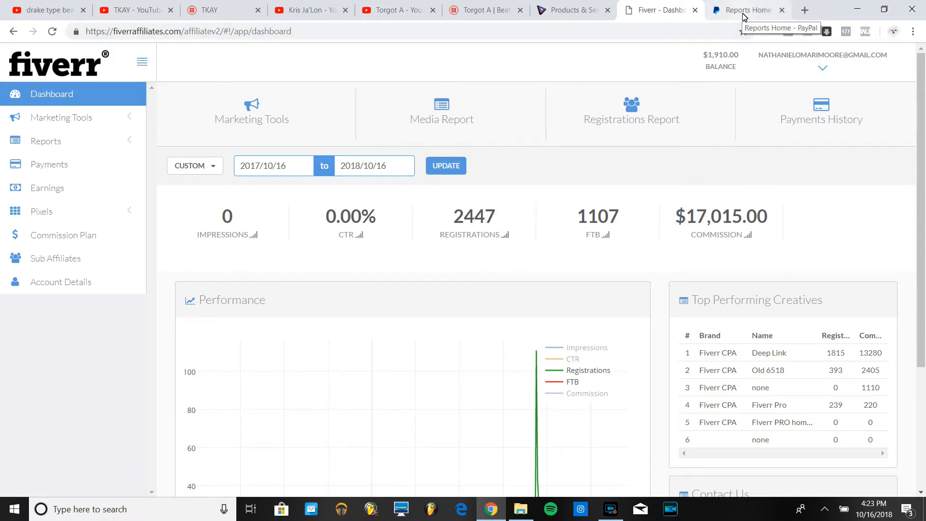
- Show the PayPal Sales Insights report with $160,068 in sales over 2,386 transactions
left_click(747, 9)
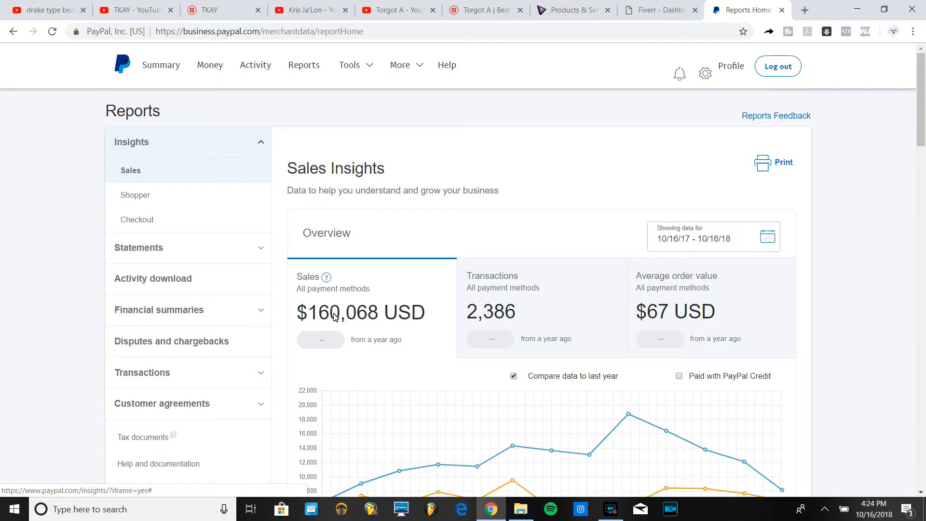
mouse_move(628, 57)
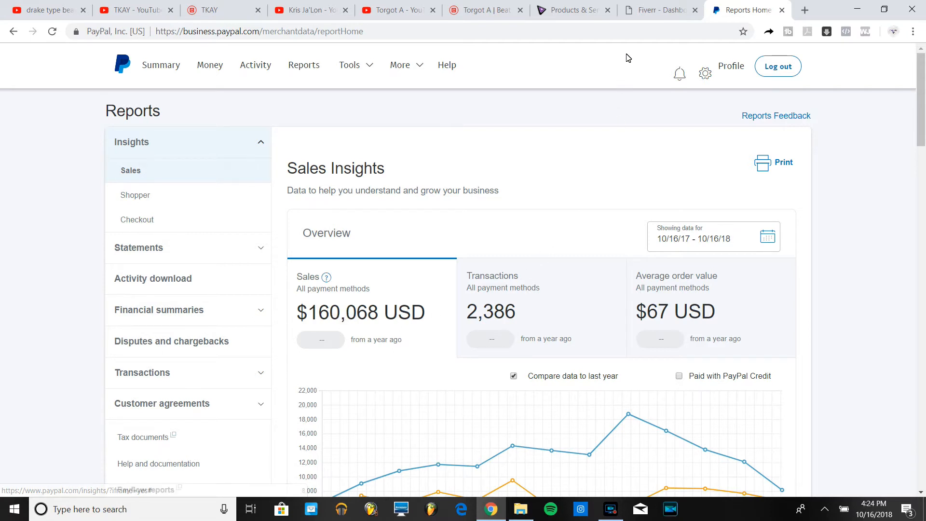
mouse_move(660, 10)
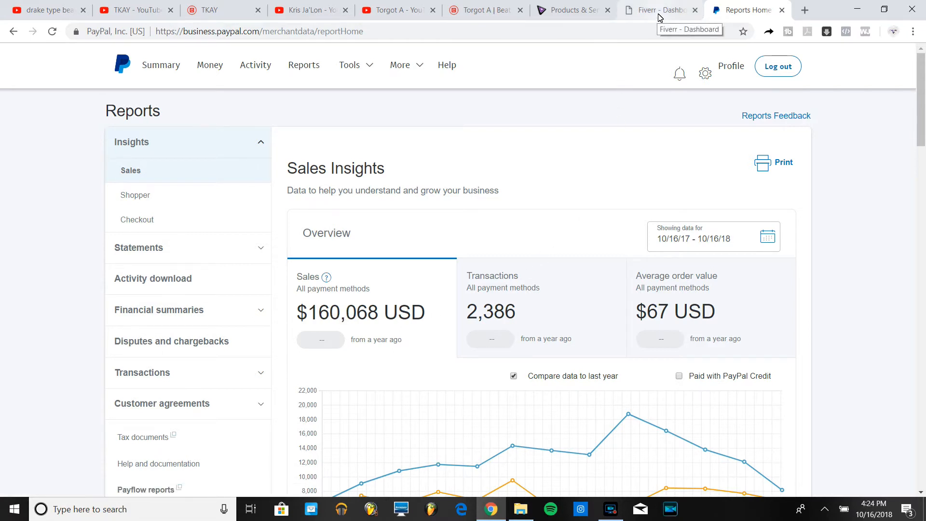
- Return to the Fiverr dashboard showing 2,447 registrations, 1,107 FTB and $17,015.00 commission
left_click(657, 9)
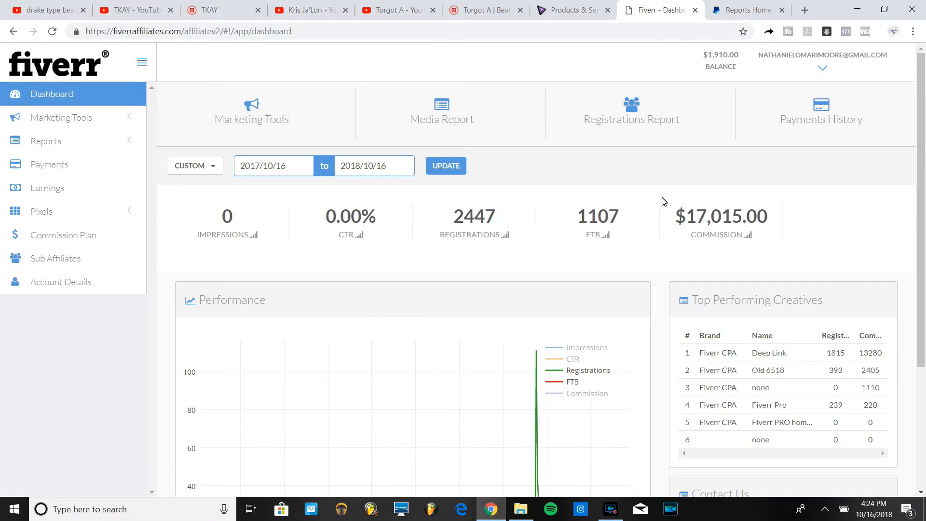
mouse_move(572, 10)
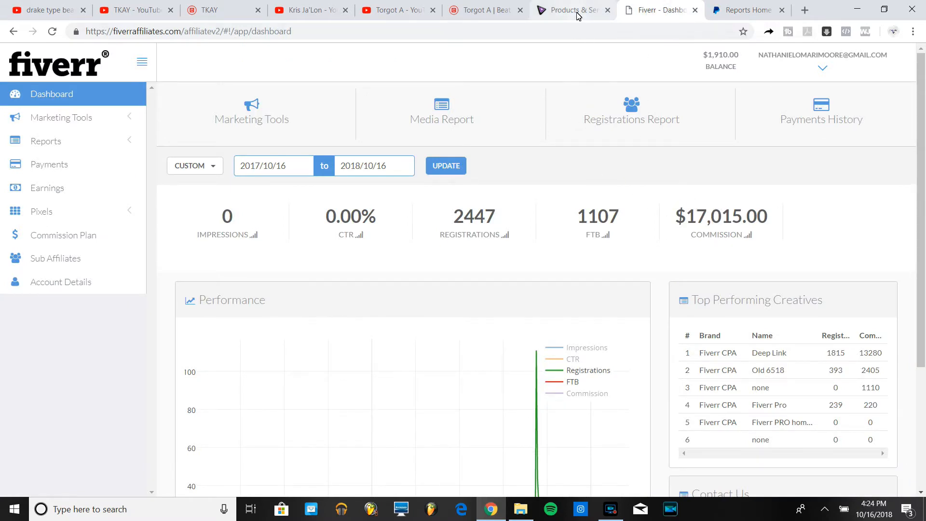
mouse_move(569, 9)
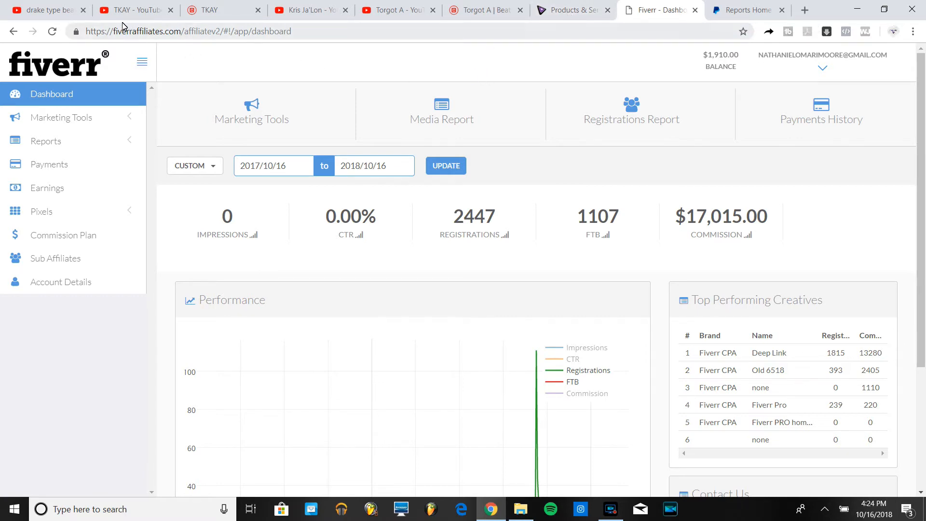
- Show YouTube's drake type beat results and browse the King Payday and TKAY listings
left_click(44, 9)
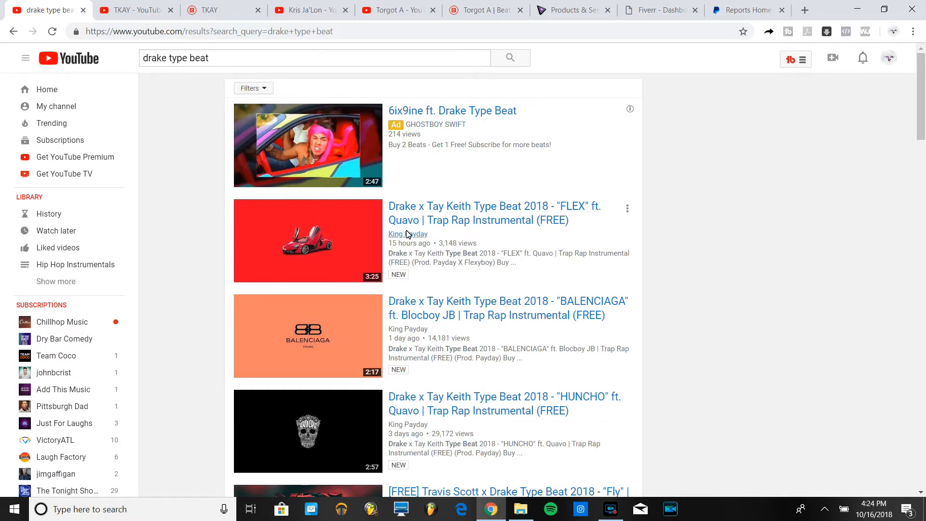
mouse_move(859, 171)
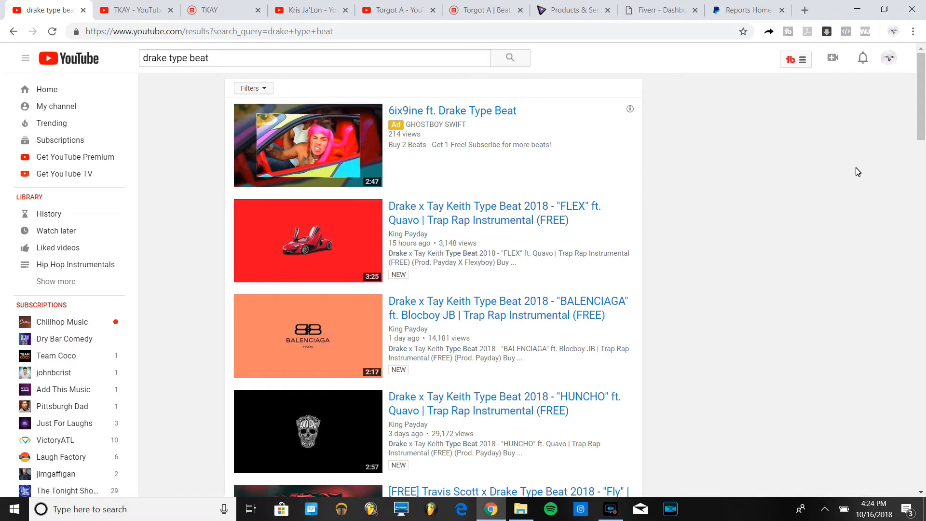
mouse_move(665, 244)
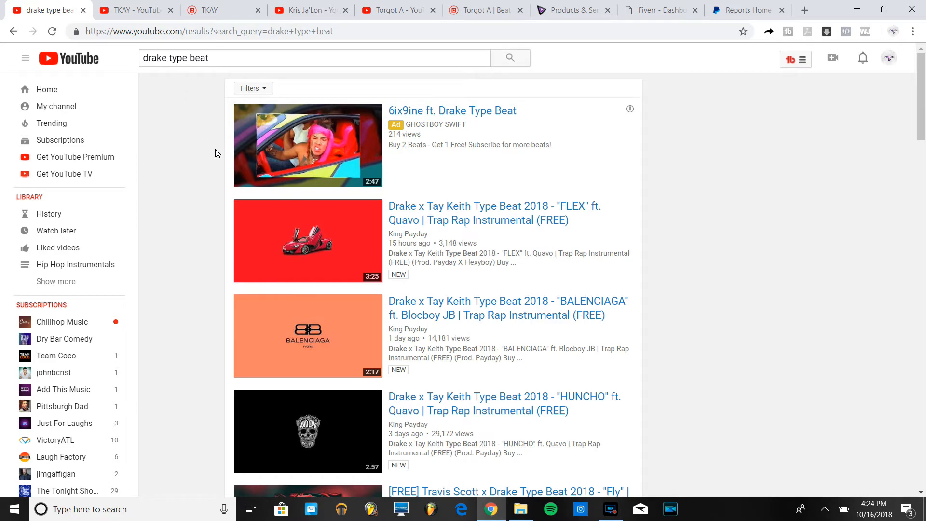
scroll("down", 3)
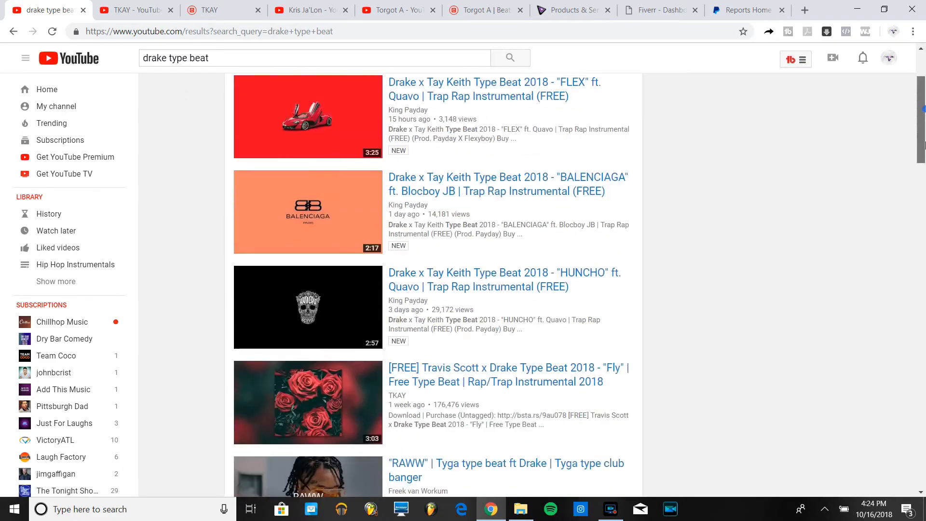
scroll("down", 3)
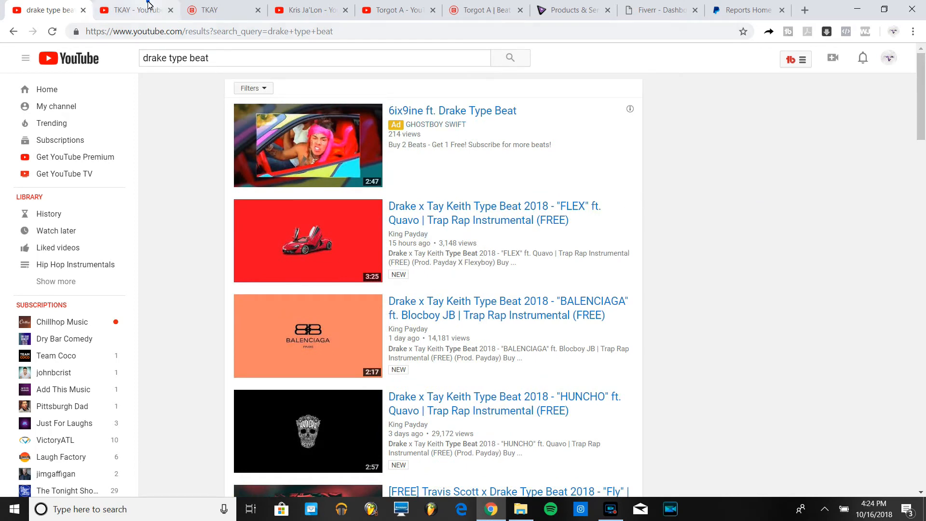
- Show TKAY's YouTube channel page with 47,901 subscribers
left_click(136, 10)
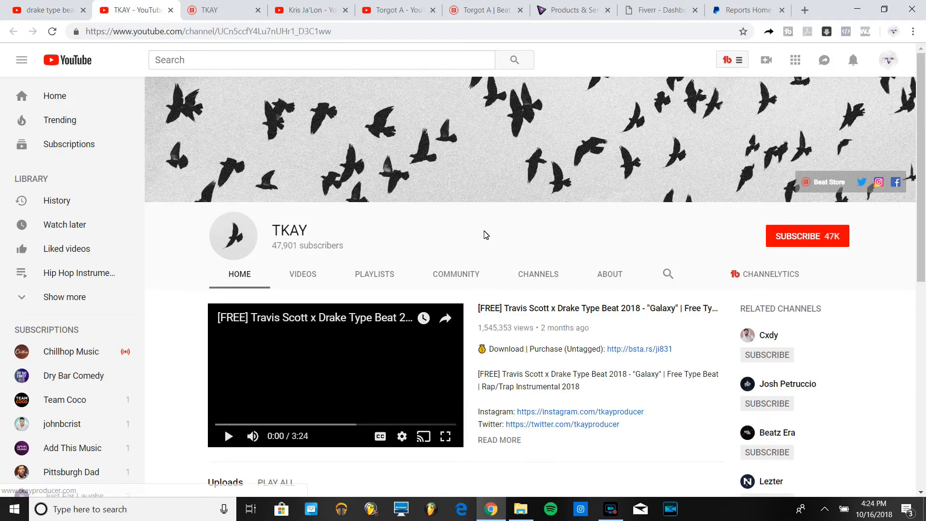
mouse_move(290, 230)
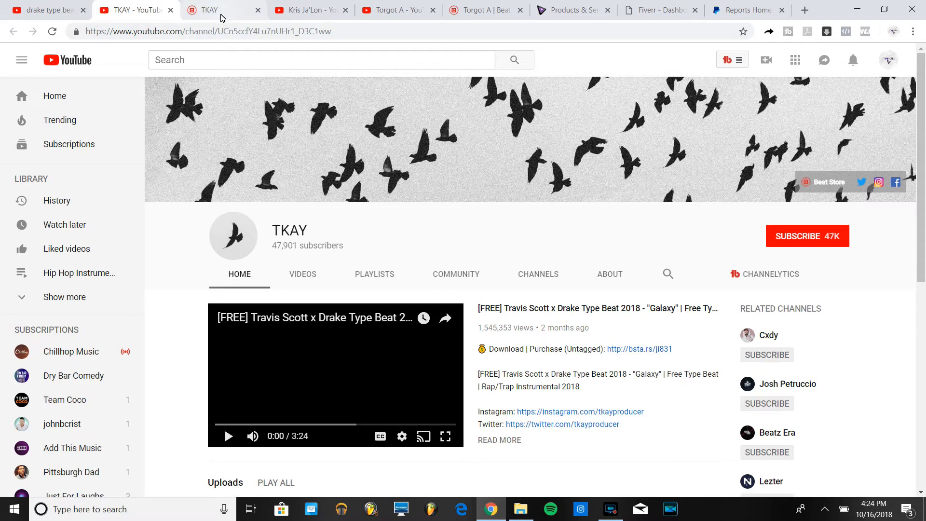
mouse_move(223, 9)
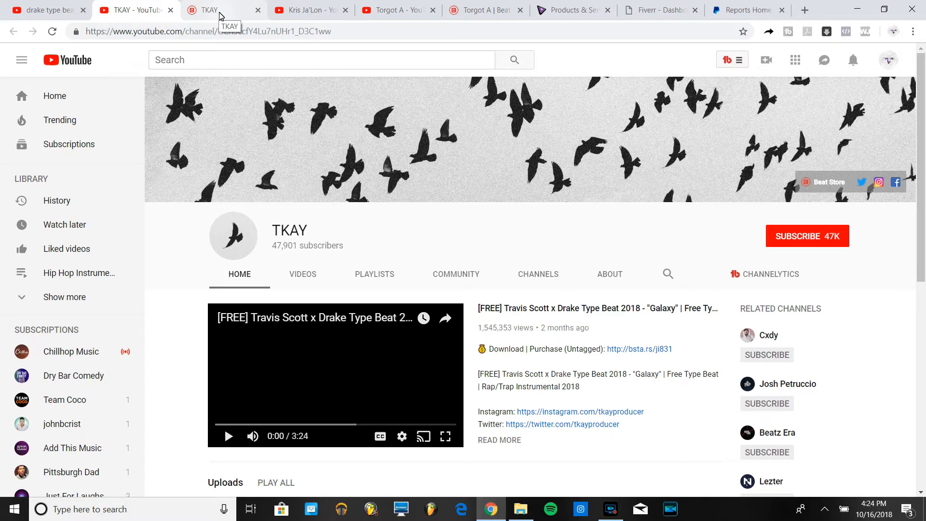
- Show the tkayproducer.com beat store homepage featuring Galaxy from $30
left_click(209, 9)
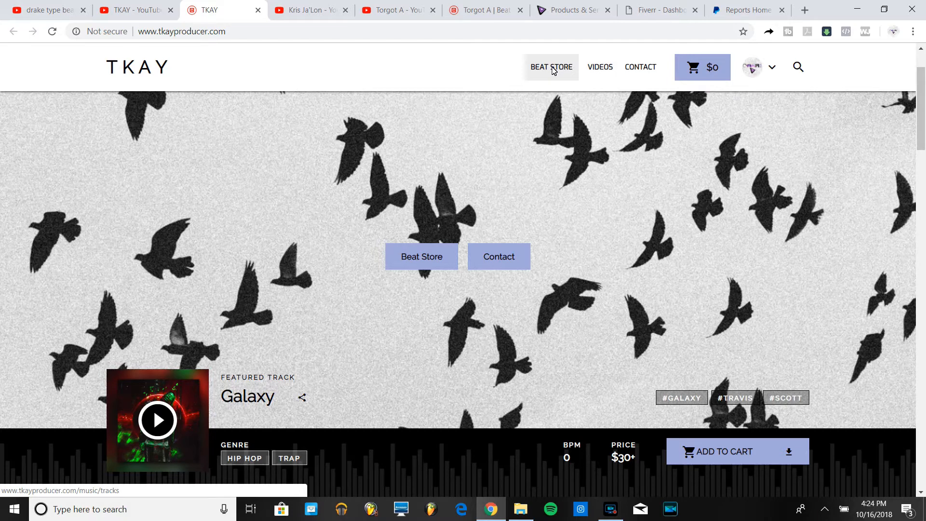
mouse_move(552, 77)
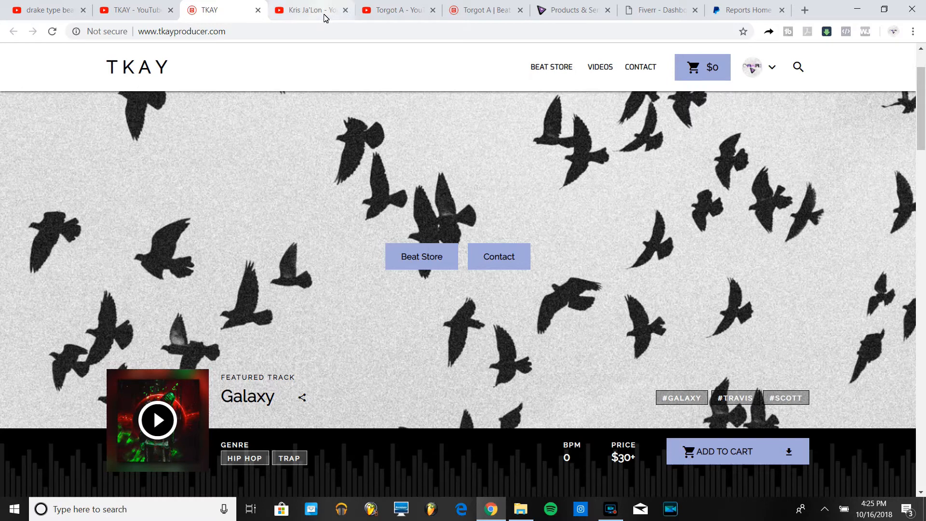
mouse_move(551, 67)
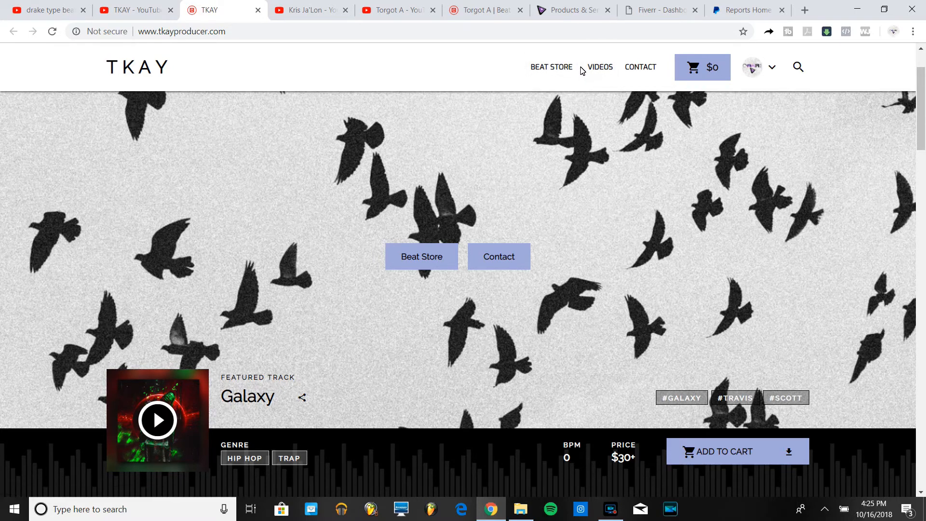
mouse_move(550, 67)
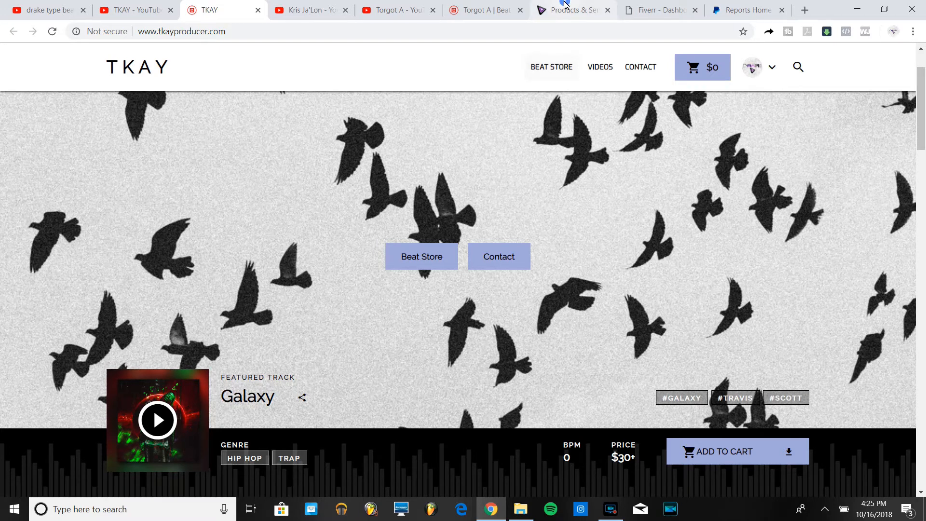
- Browse the Products & Services page through music, promotion, ebooks and courses, returning to its top
left_click(570, 10)
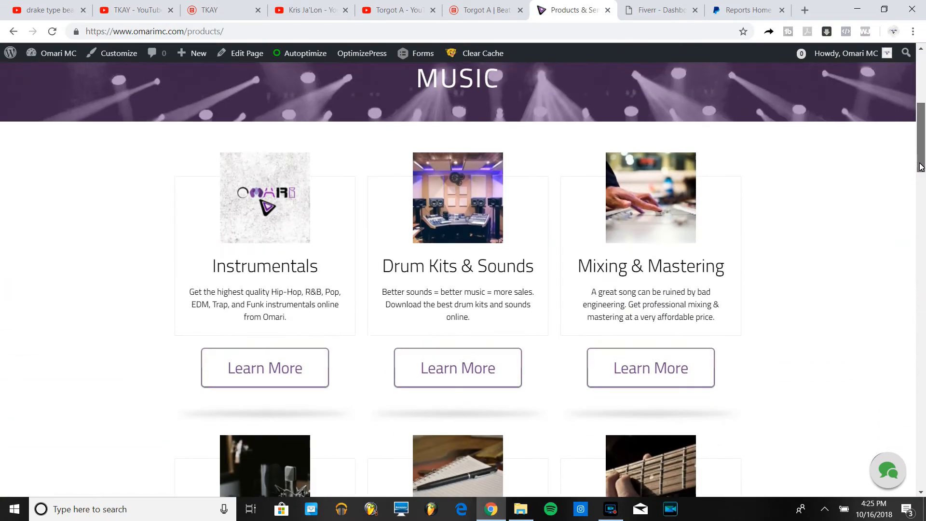
scroll("down", 3)
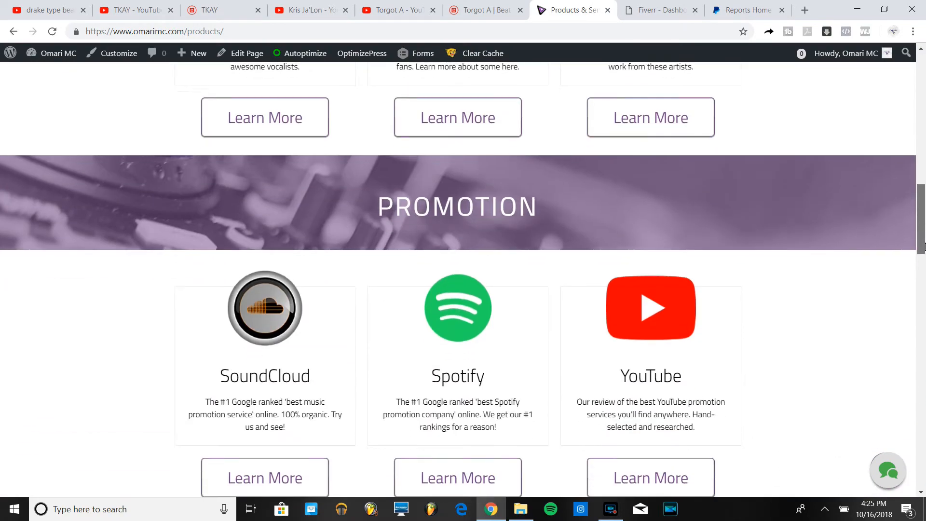
scroll("down", 3)
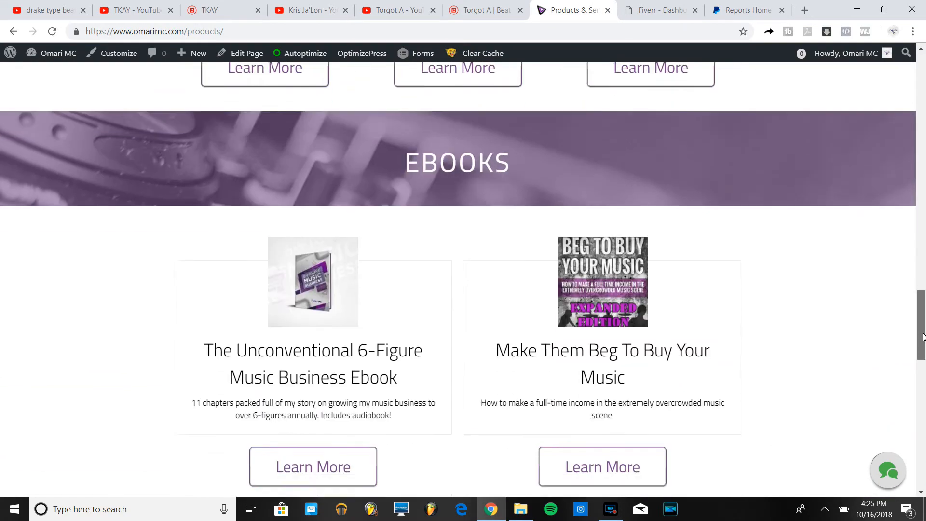
scroll("up", 3)
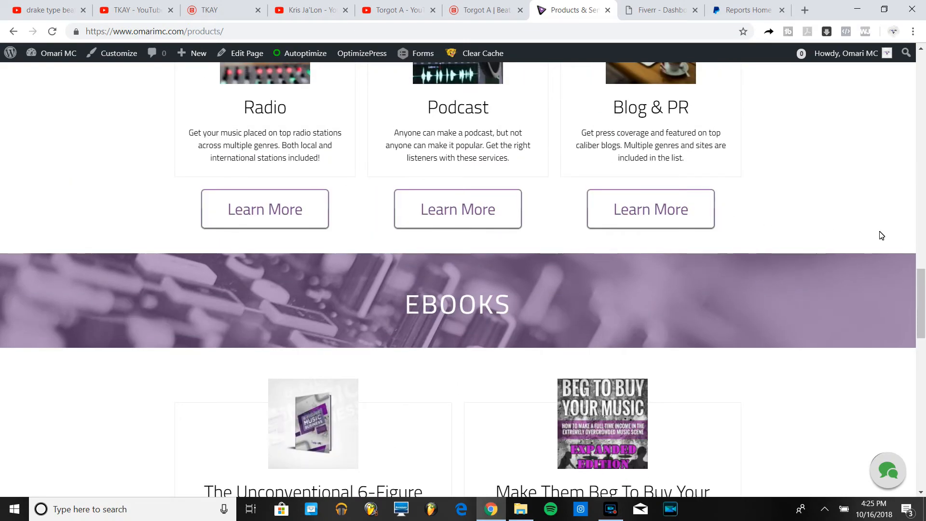
scroll("down", 3)
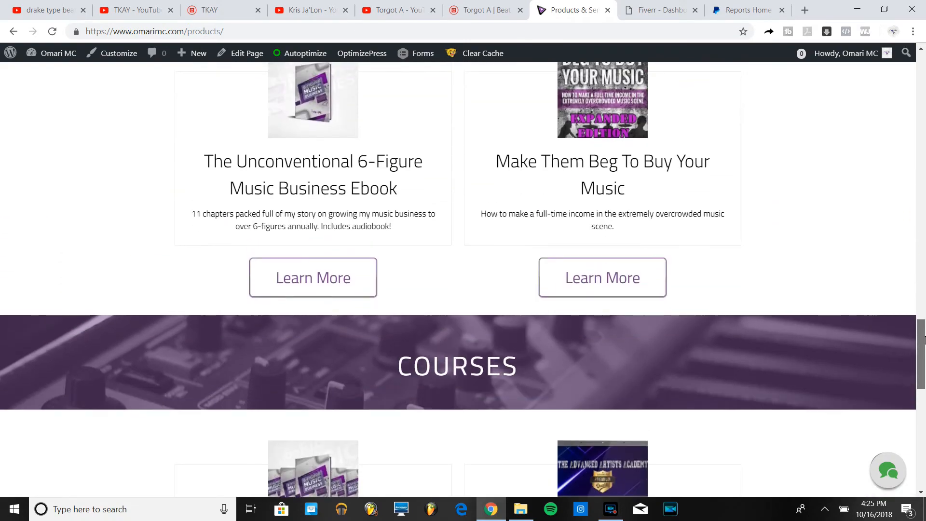
scroll("up", 3)
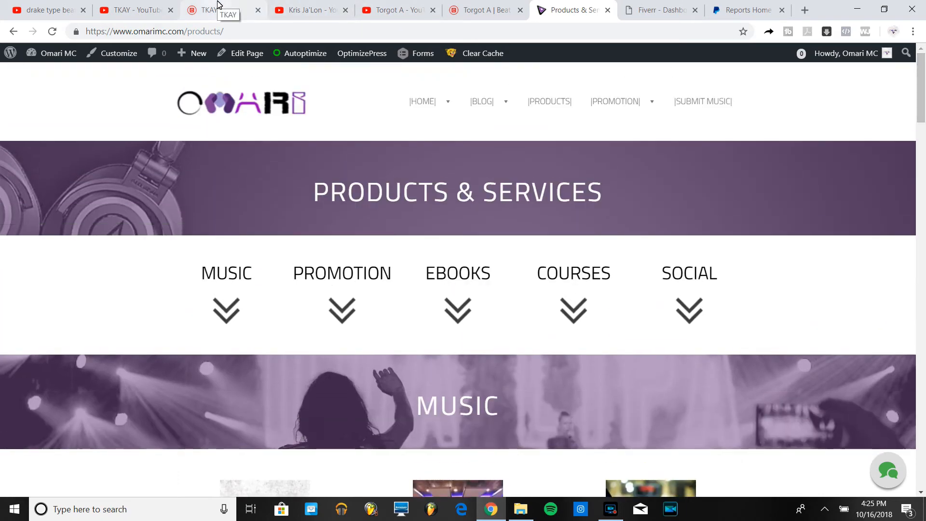
mouse_move(510, 158)
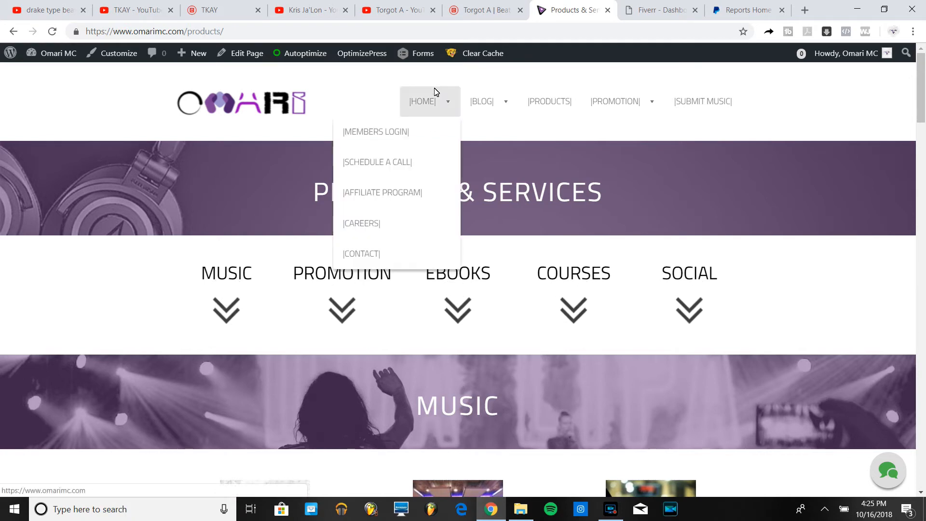
- Go to the Music Affiliate Program page and look down past its headline
left_click(382, 192)
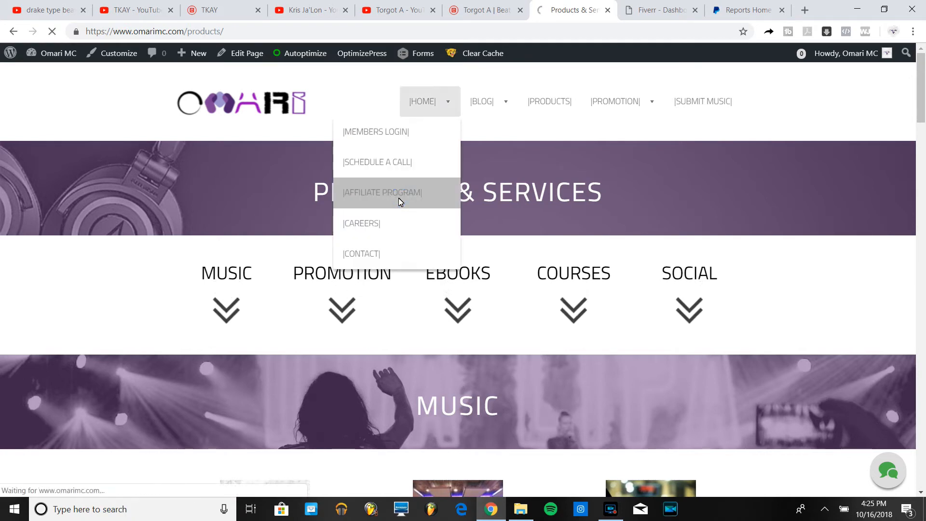
left_click(382, 192)
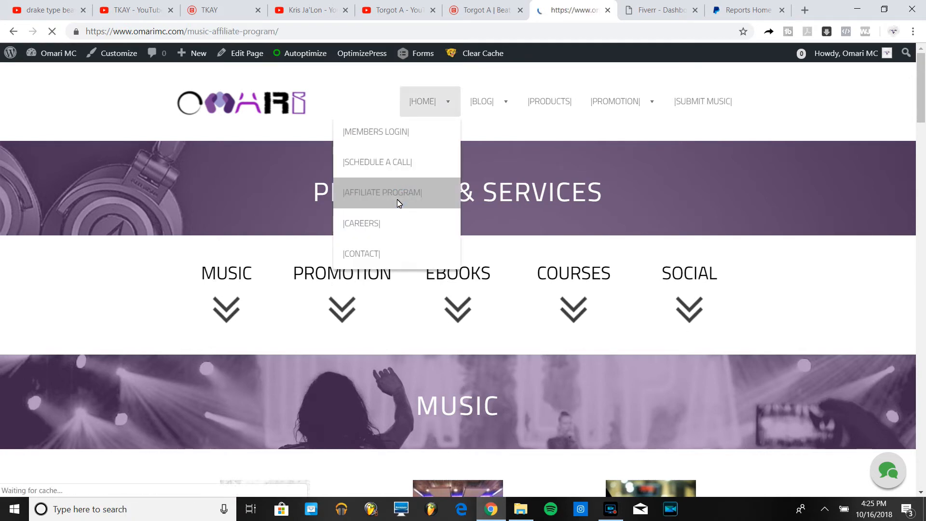
left_click(382, 192)
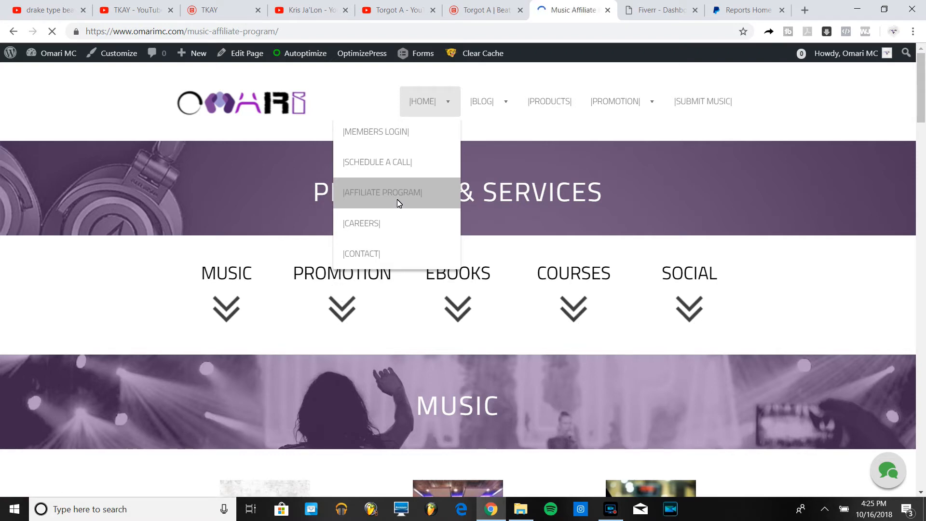
left_click(382, 192)
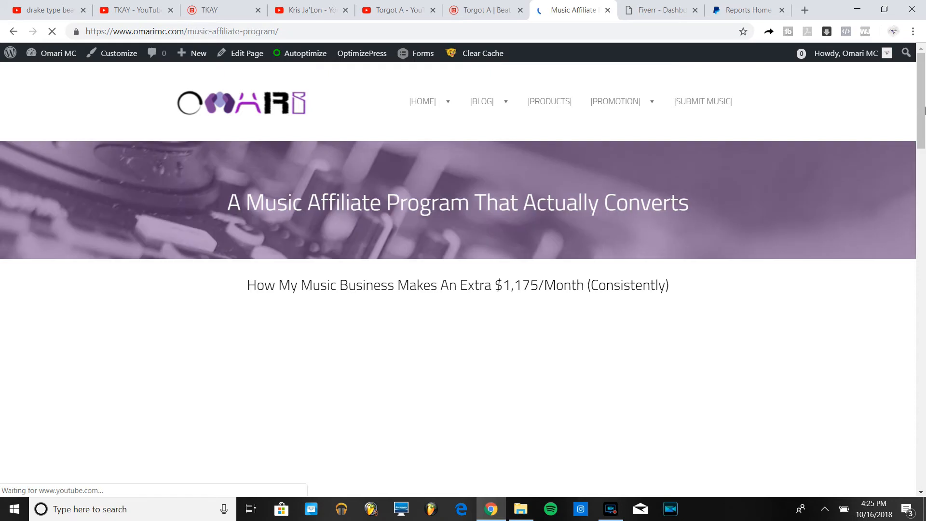
scroll("down", 3)
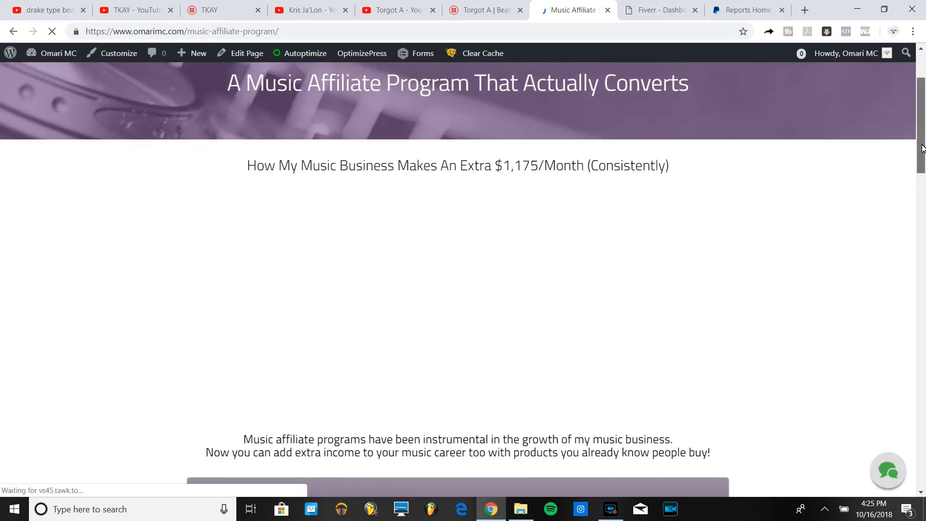
scroll("down", 3)
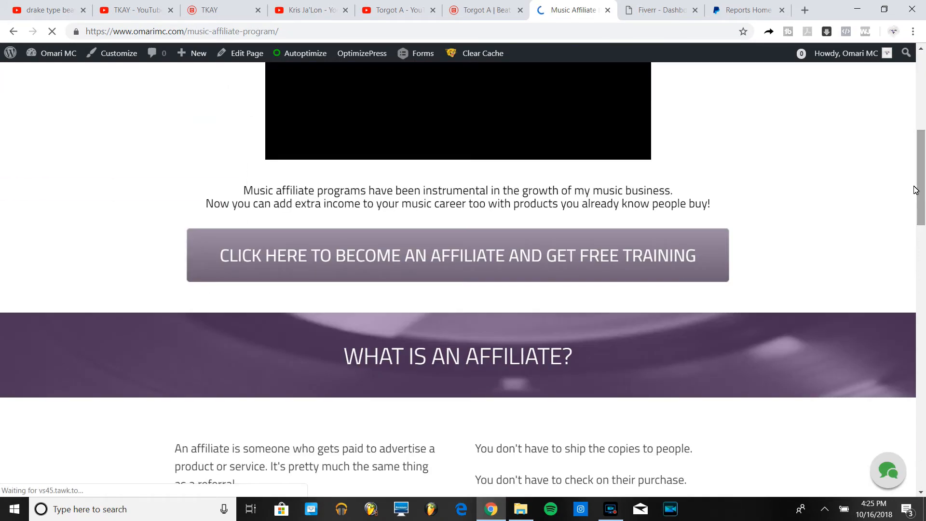
- Review the affiliate program's earnings video, return to the page top, then go to the Torgota beat services page
left_click(457, 111)
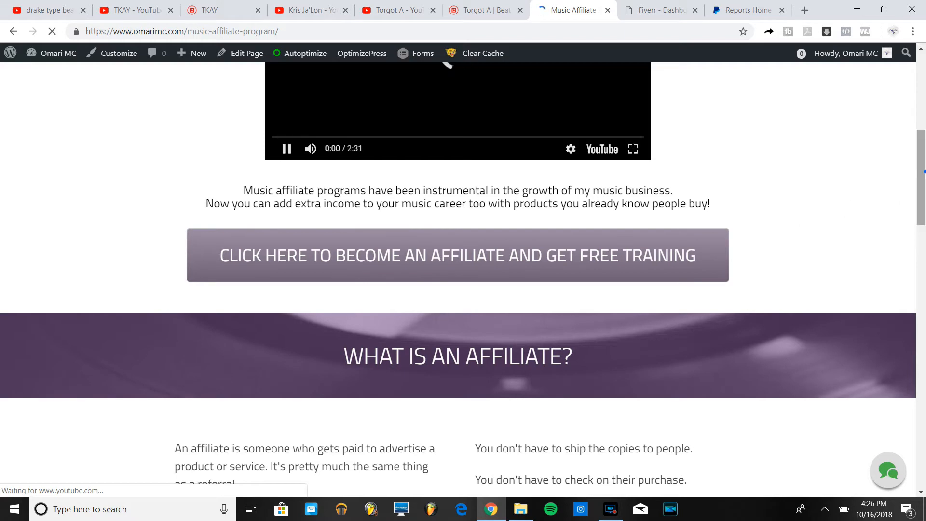
scroll("up", 3)
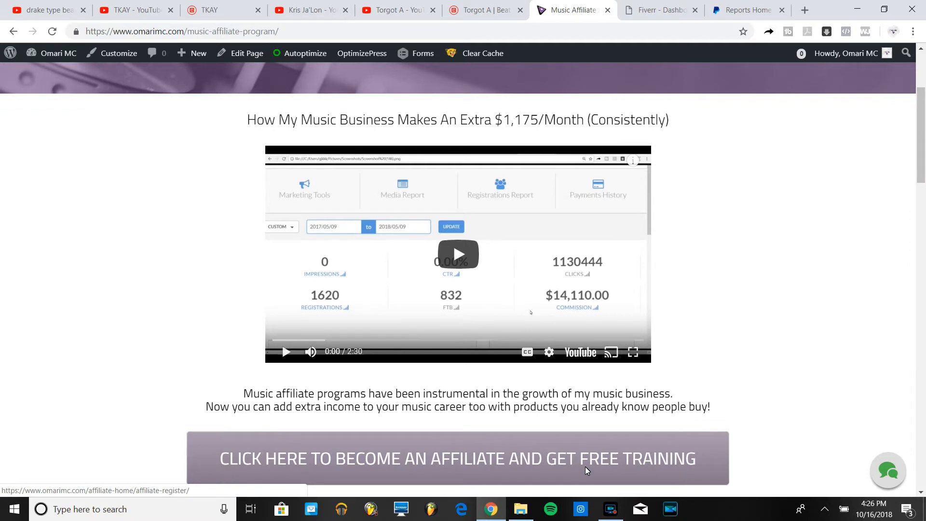
mouse_move(587, 469)
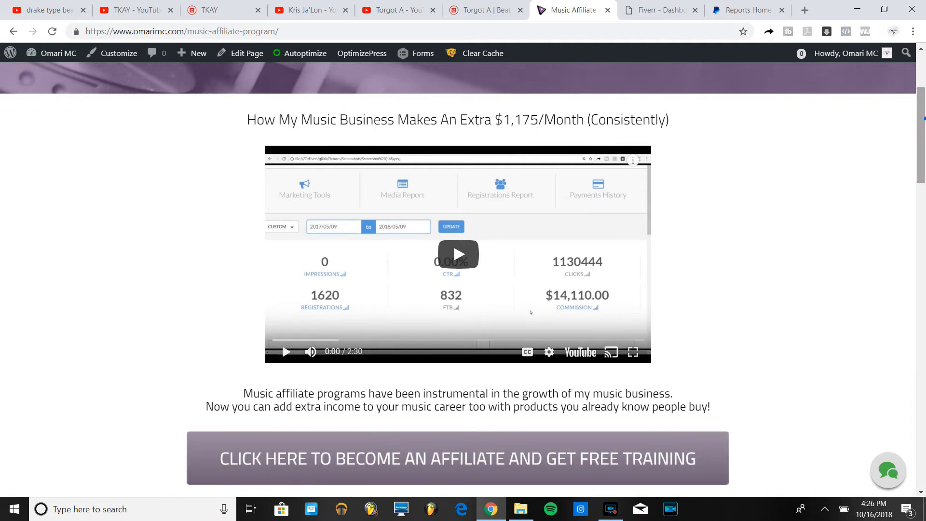
scroll("down", 3)
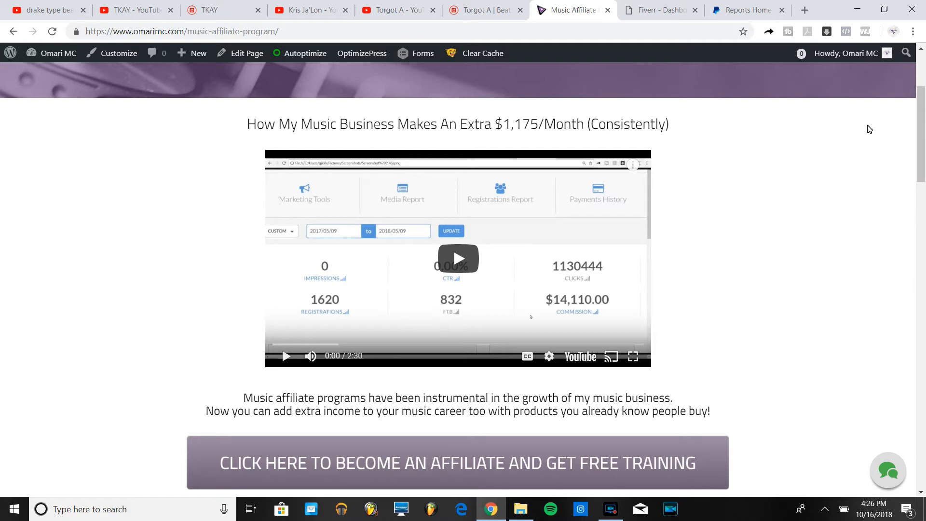
mouse_move(748, 189)
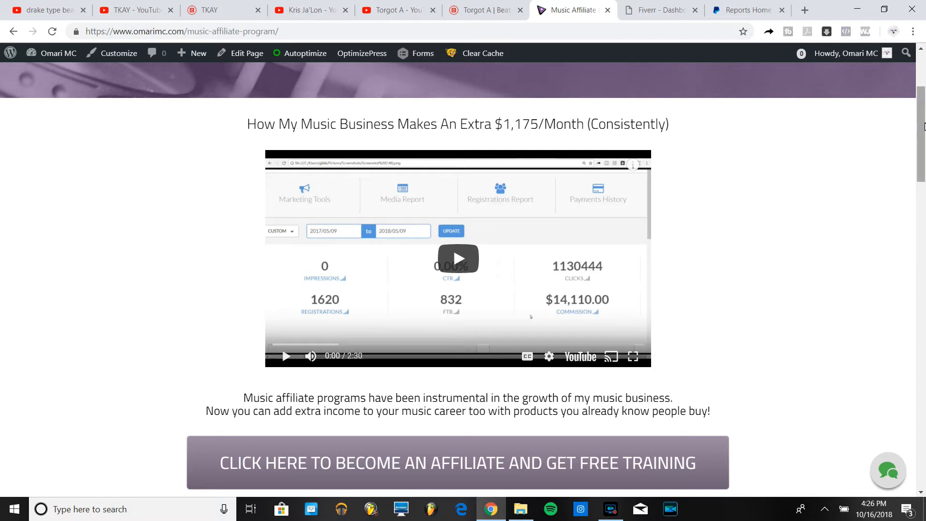
scroll("down", 3)
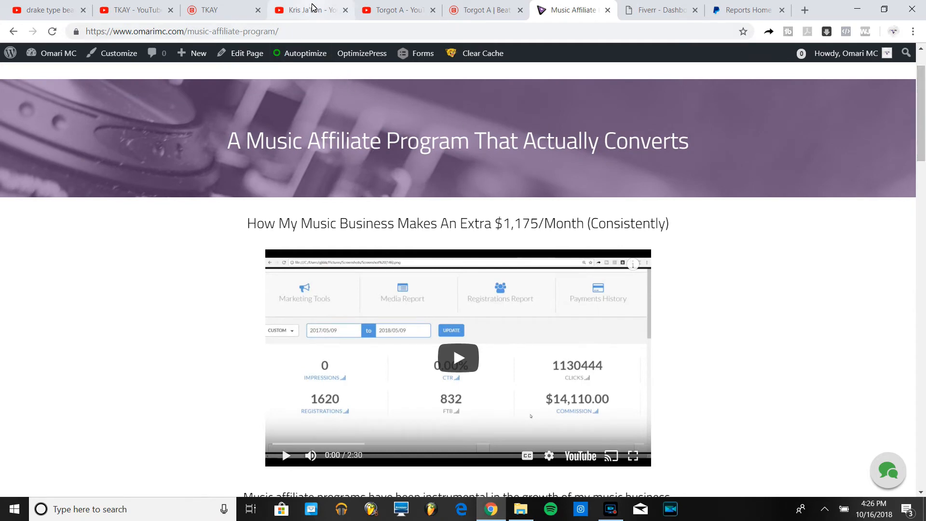
mouse_move(310, 10)
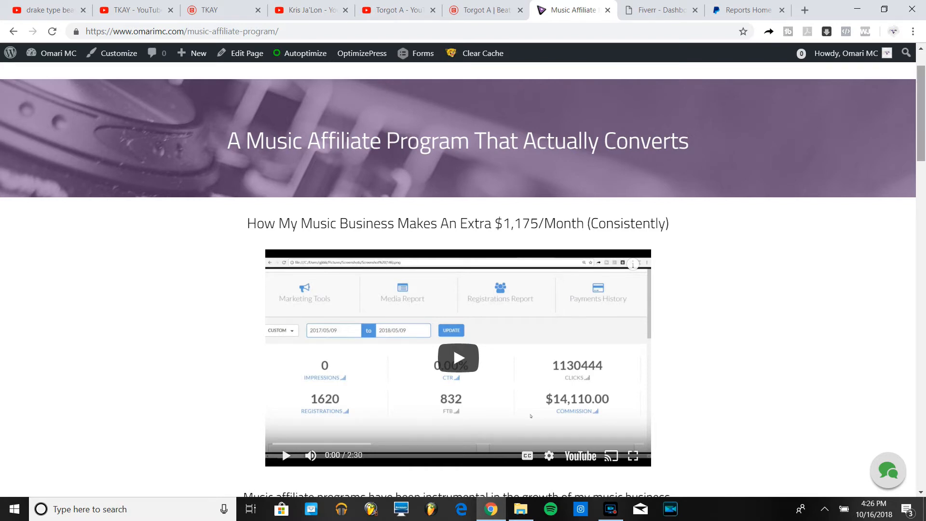
scroll("up", 3)
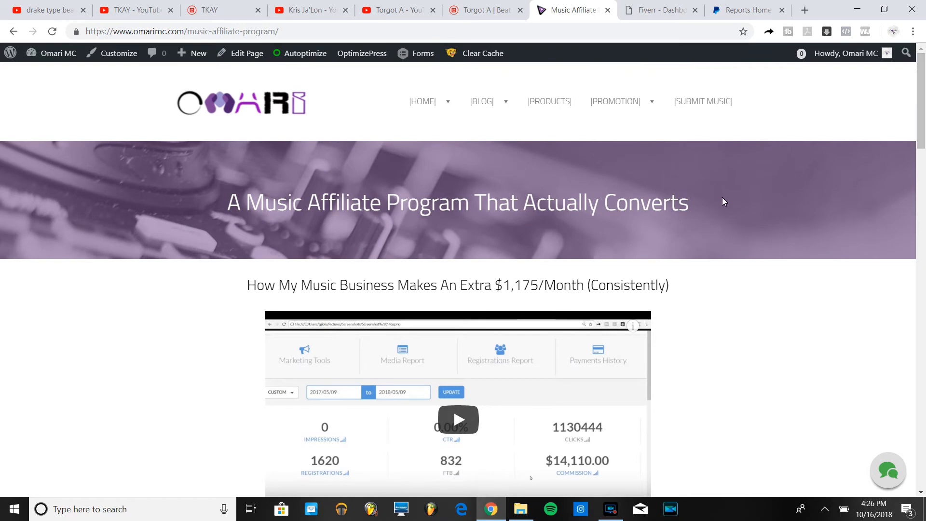
mouse_move(540, 100)
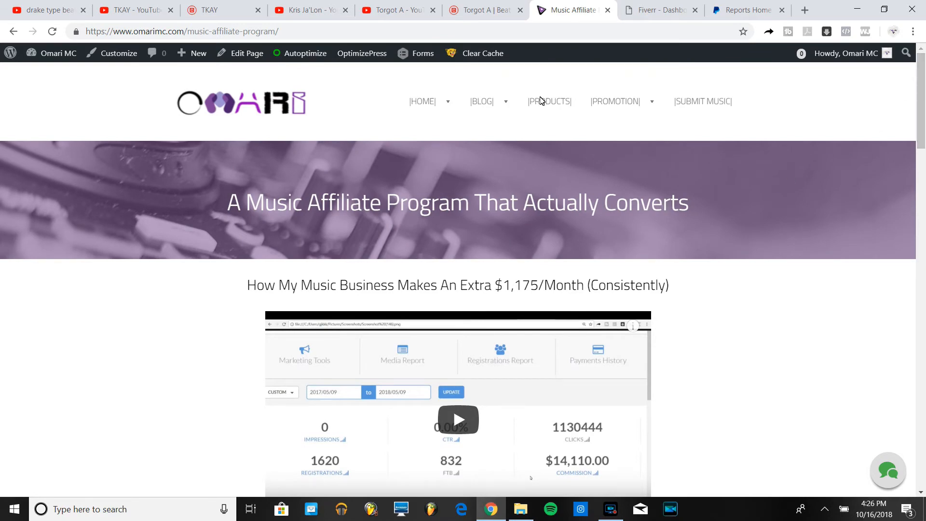
left_click(479, 9)
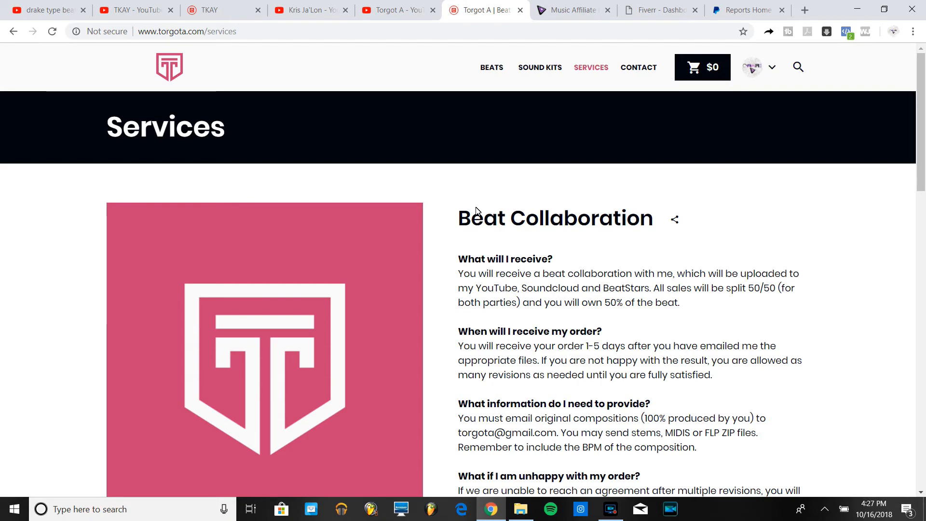
mouse_move(567, 10)
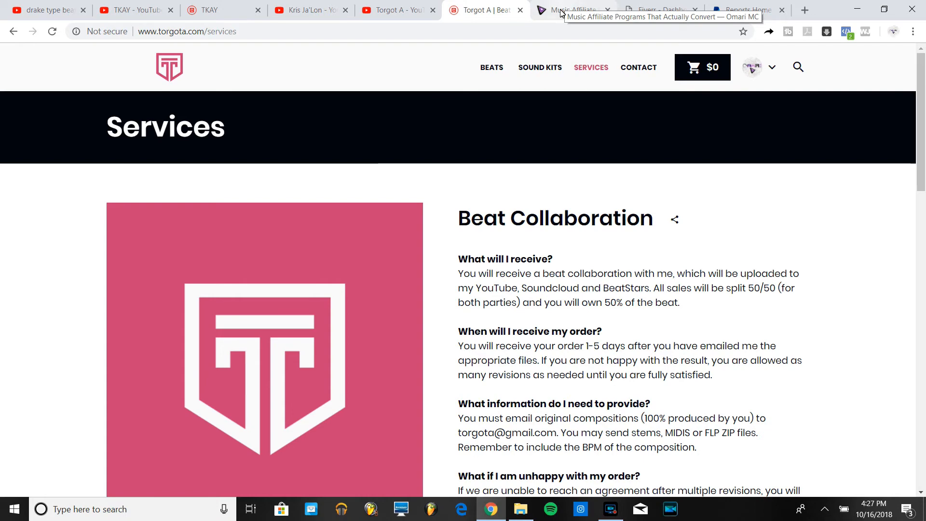
- Switch to the Music Affiliate Program tab and bring its header, headline and earnings video into view
left_click(571, 9)
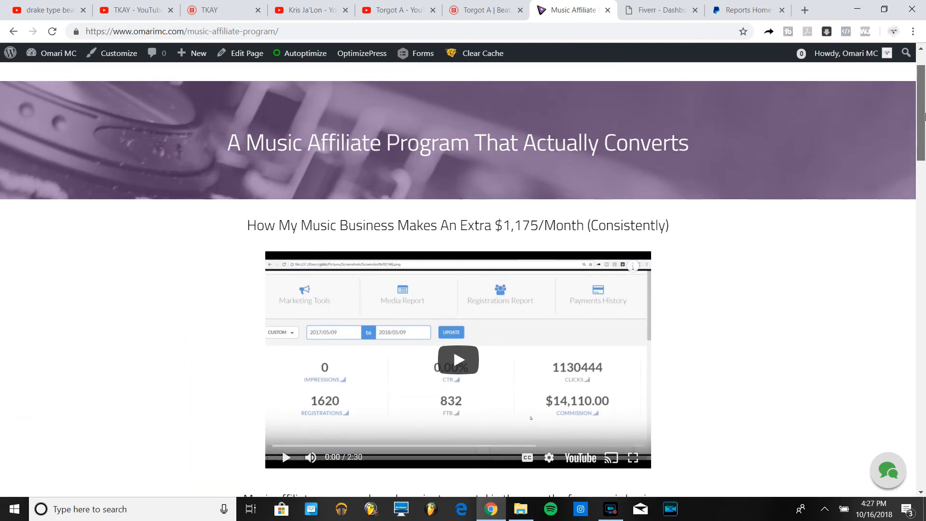
scroll("down", 3)
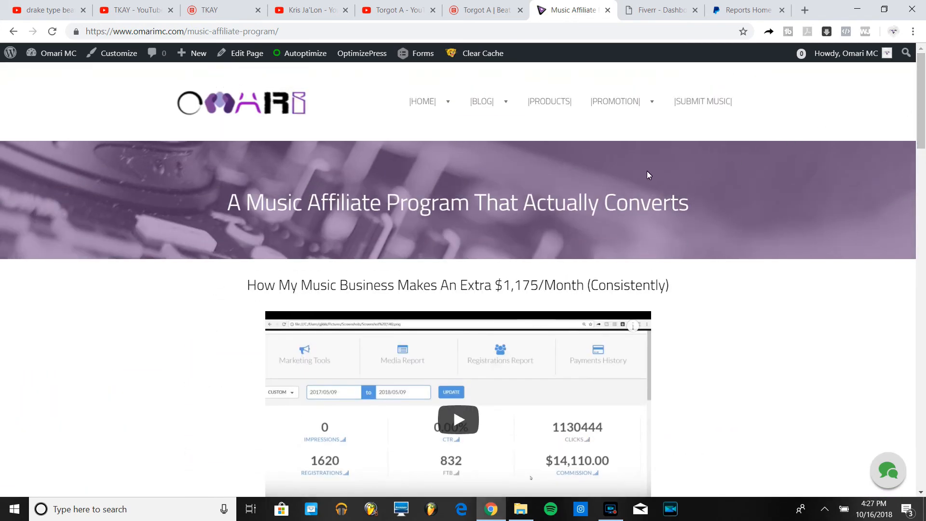
- Browse the organic promotion services page down through its testimonials, order form and label logos
left_click(614, 101)
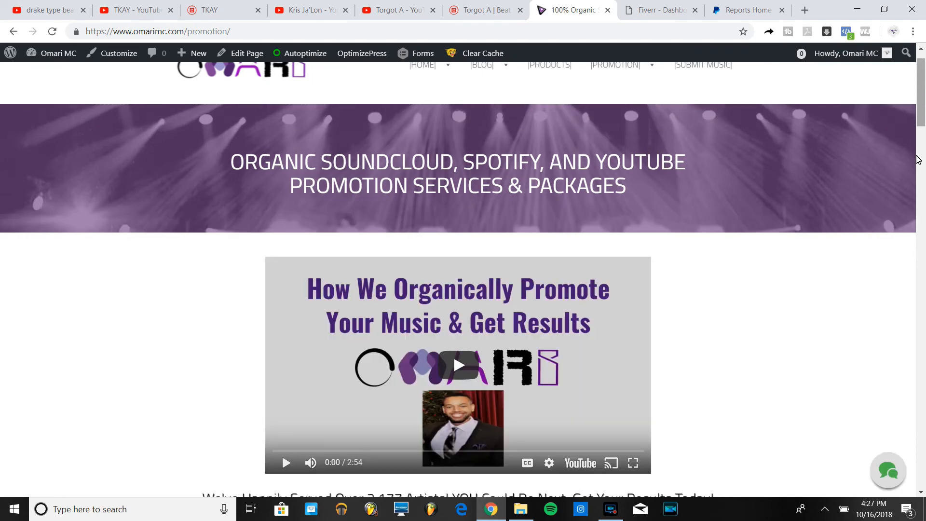
scroll("down", 3)
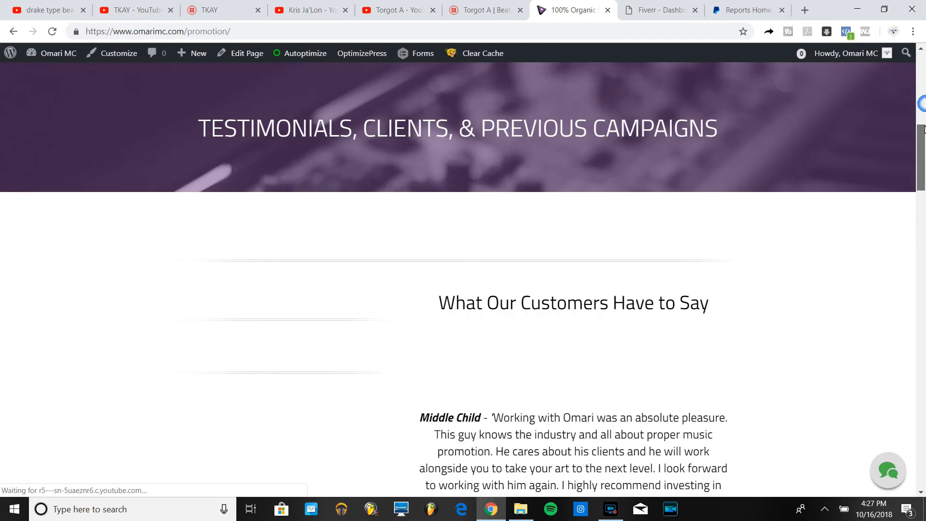
scroll("down", 3)
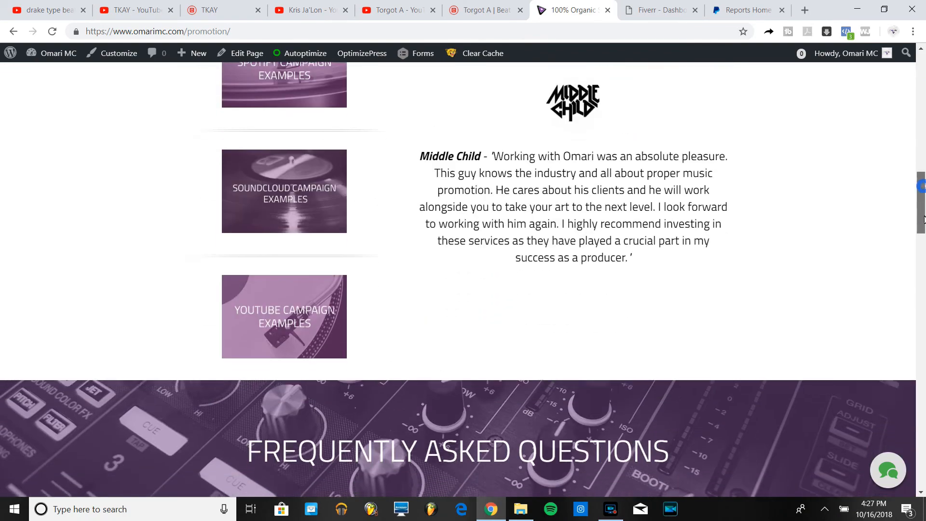
scroll("down", 3)
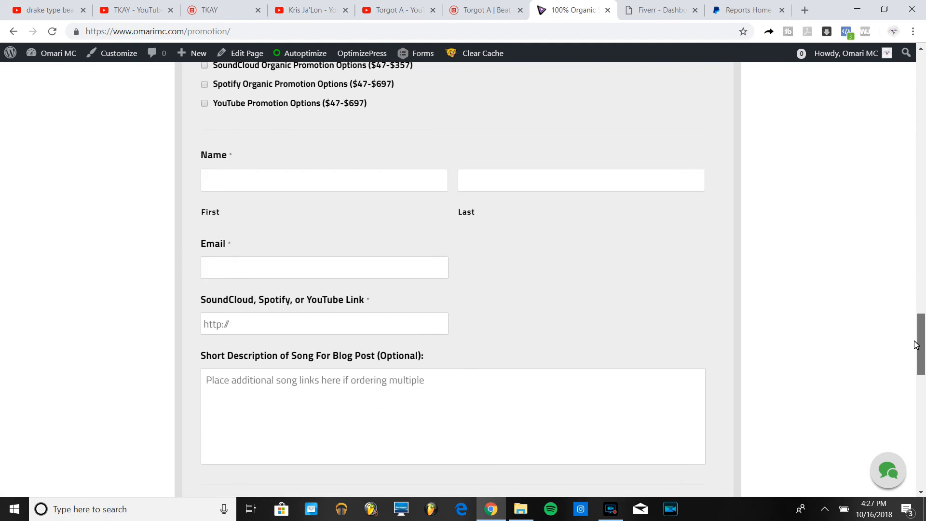
scroll("down", 3)
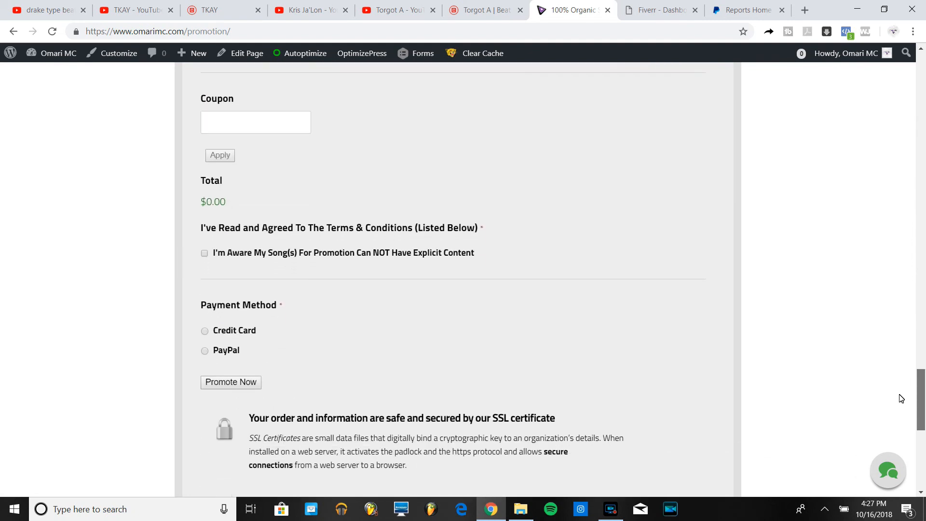
scroll("down", 3)
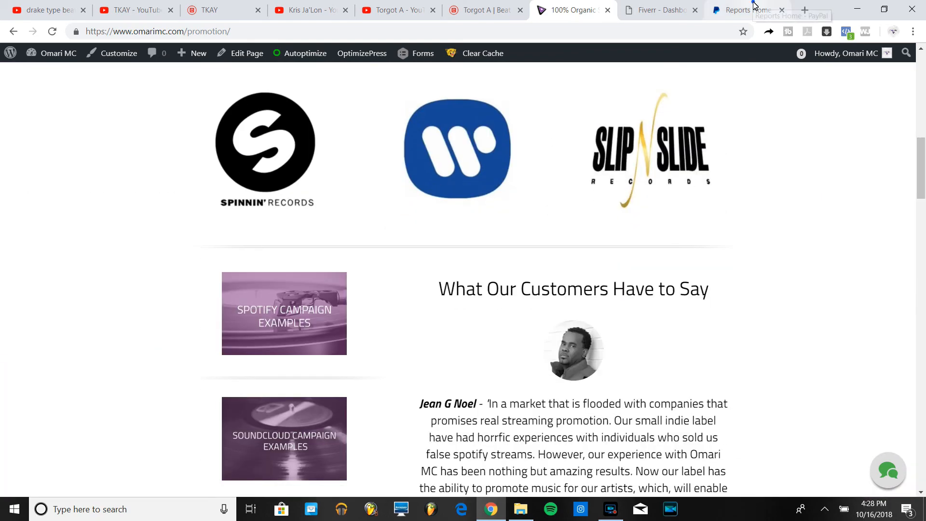
- Glance at the PayPal sales insights and Fiverr affiliate earnings tabs, then return to the promotion page
left_click(742, 9)
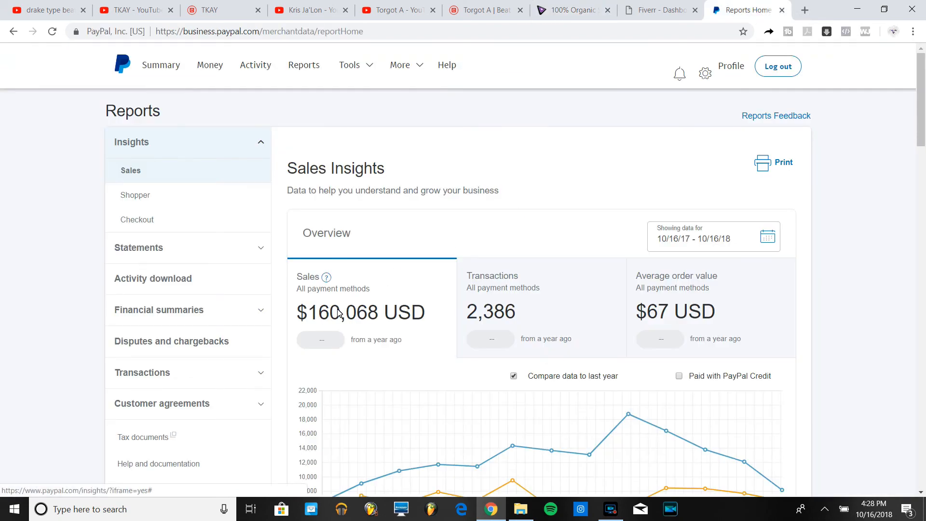
left_click(660, 10)
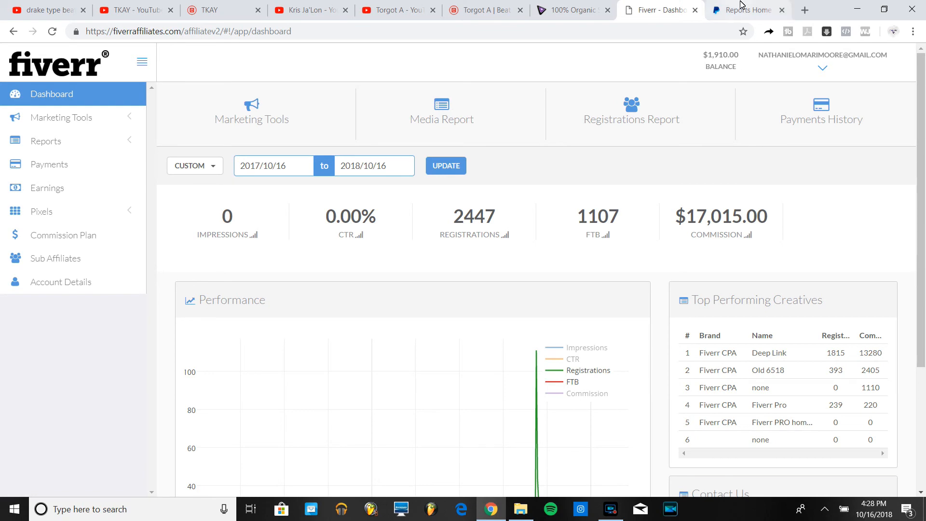
left_click(570, 10)
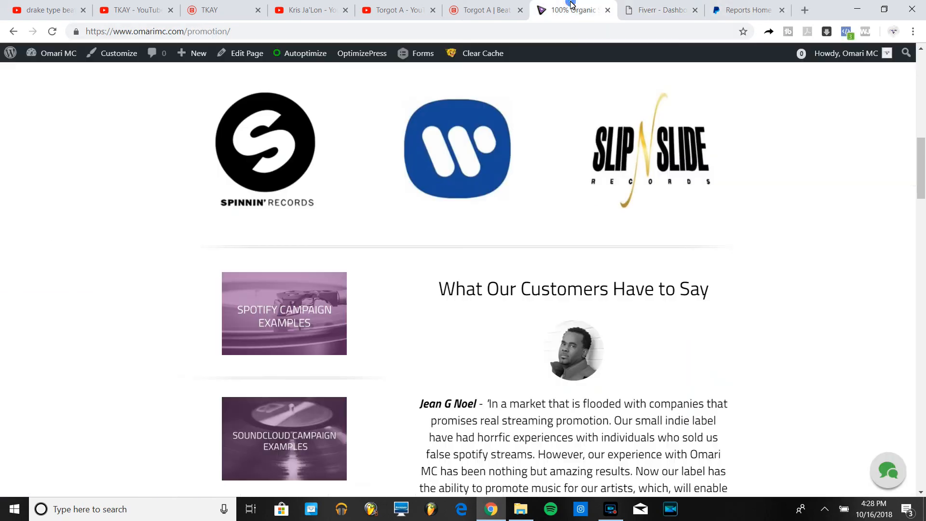
mouse_move(440, 99)
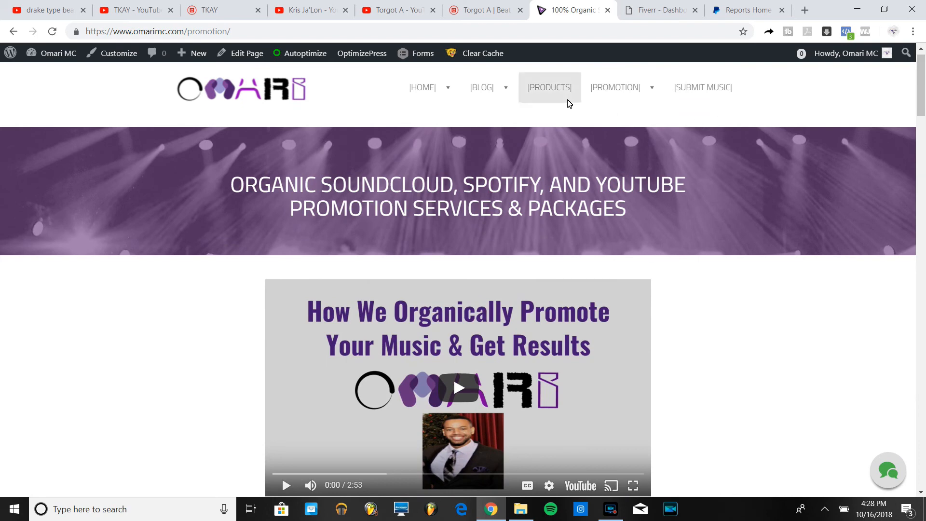
mouse_move(549, 87)
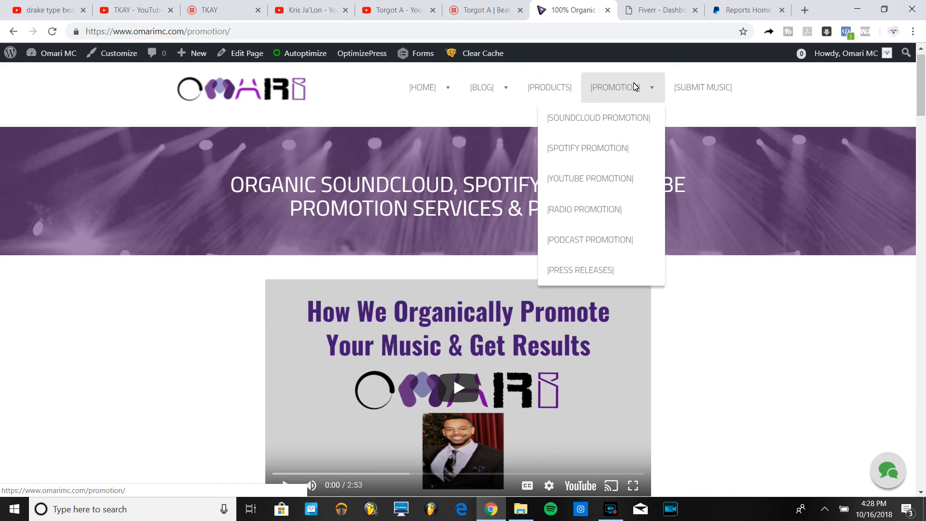
mouse_move(607, 149)
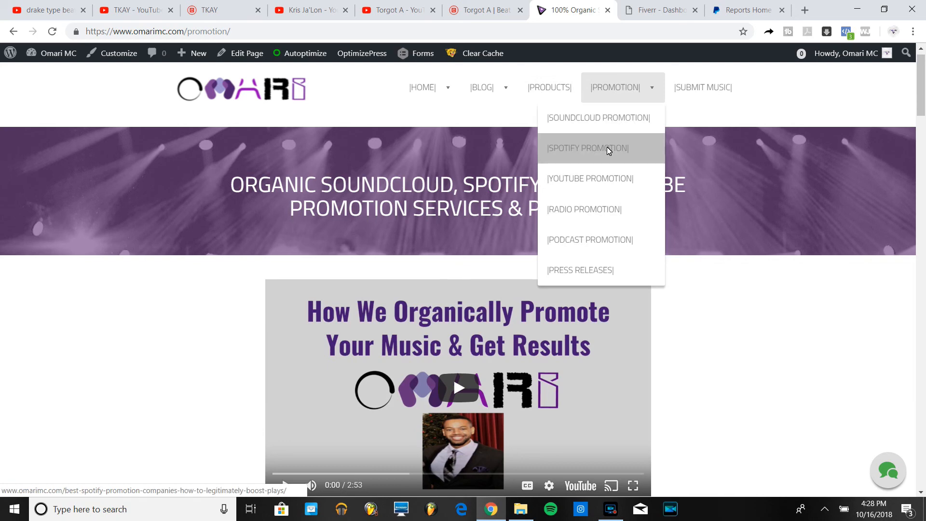
- Choose SPOTIFY PROMOTION from the site's PROMOTION menu
left_click(588, 148)
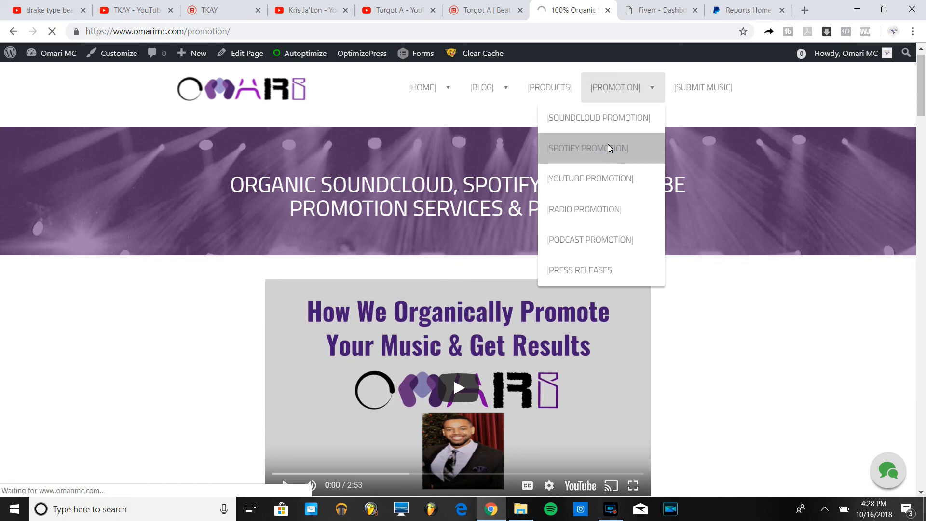
- Read the Best Spotify Promotion Companies article down to the Broken 8 Records button and conclusion
left_click(588, 148)
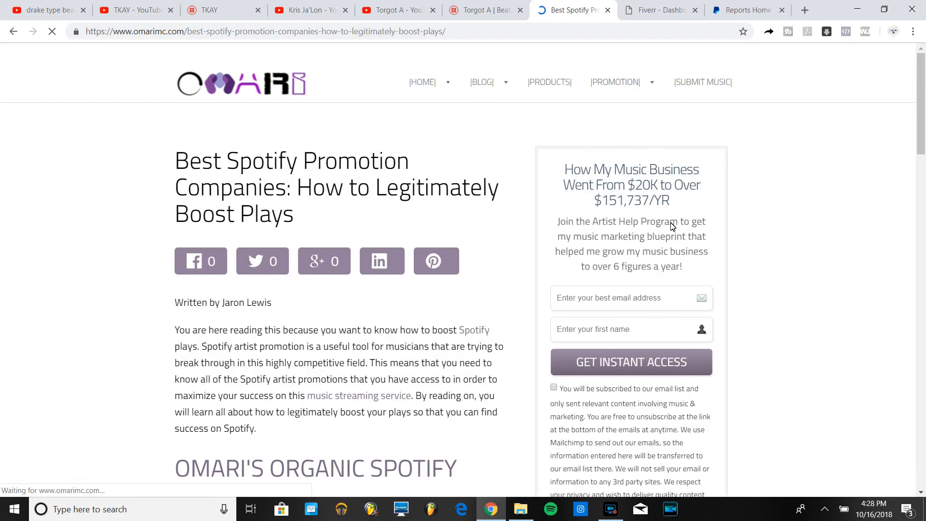
scroll("down", 3)
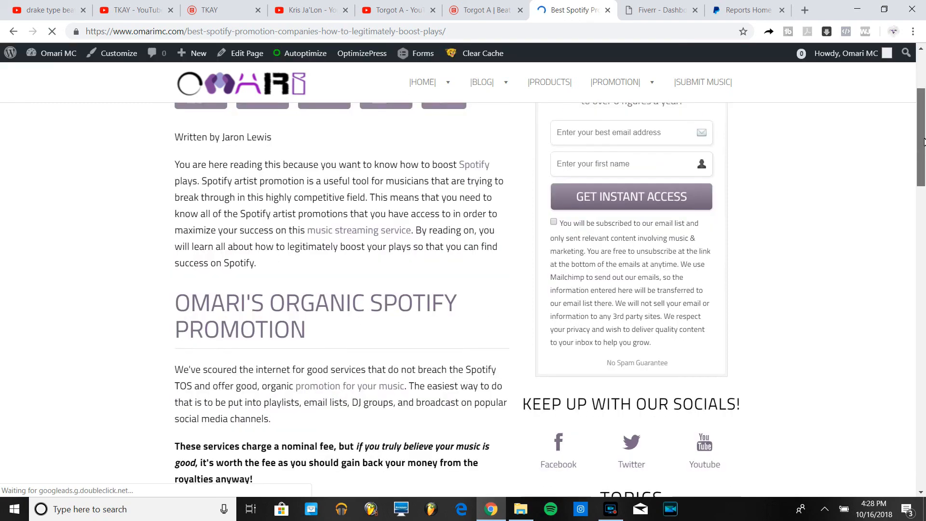
scroll("down", 3)
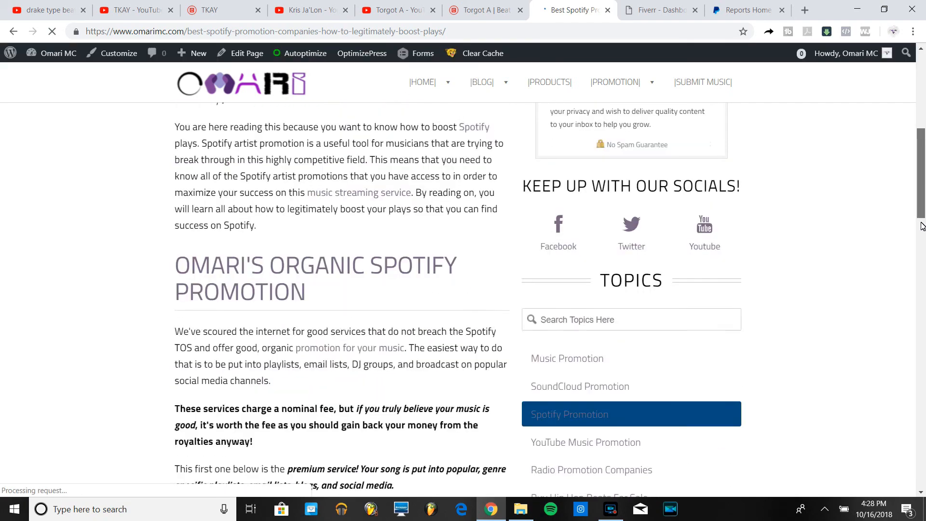
scroll("down", 3)
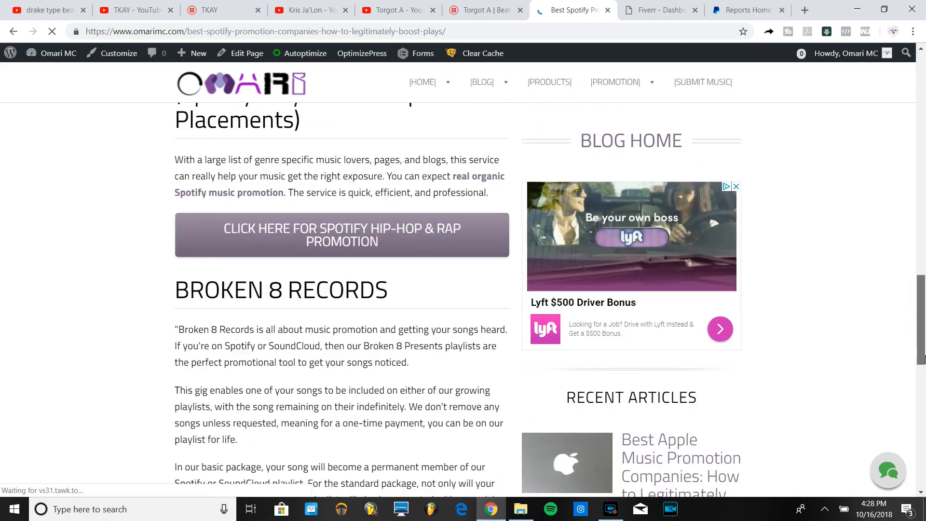
scroll("down", 3)
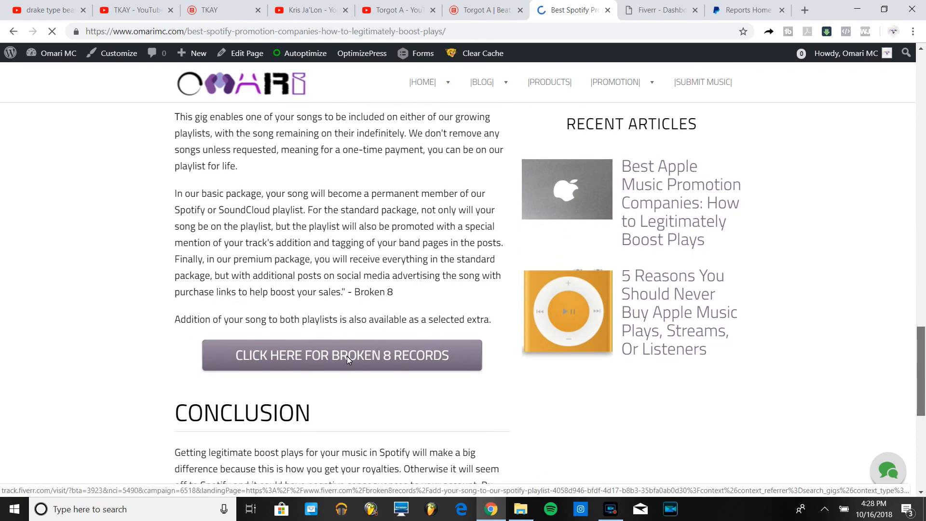